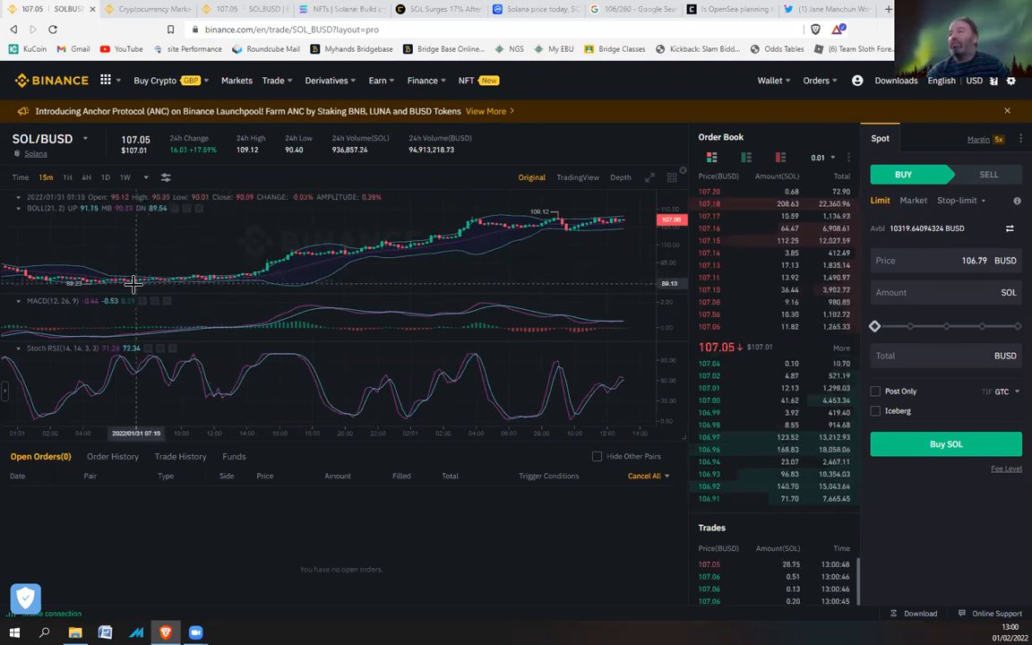
mouse_move(193, 275)
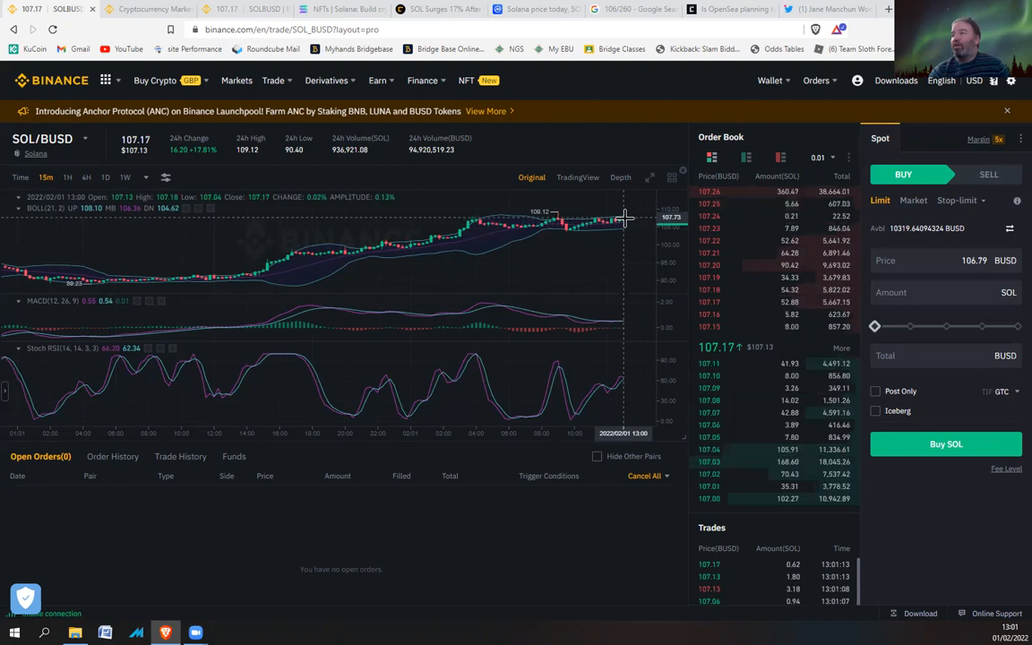
mouse_move(357, 218)
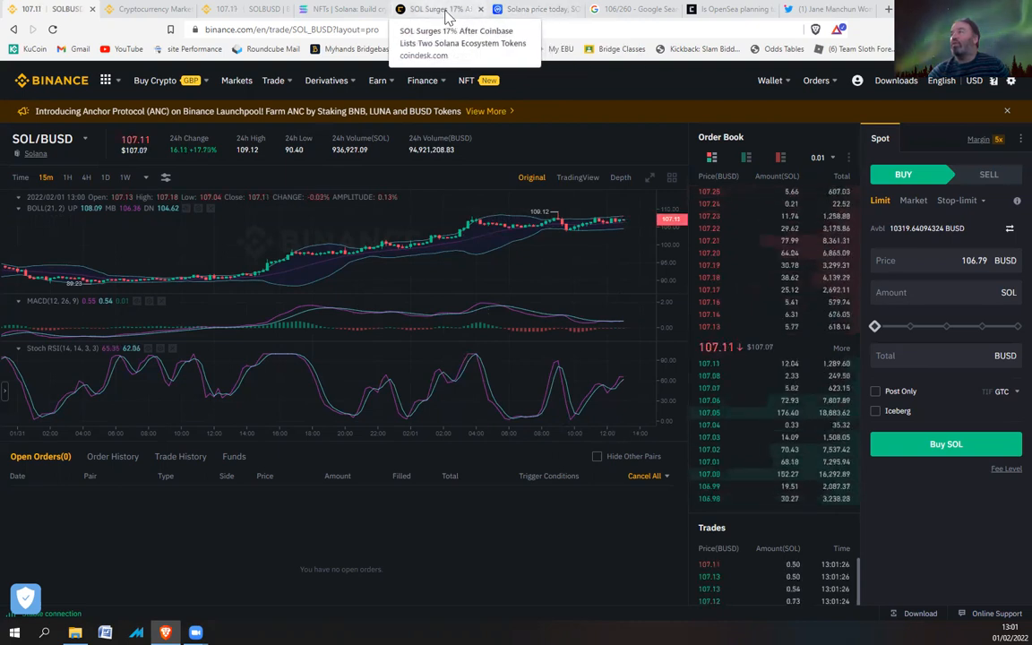
- Switch to the CoinDesk article on SOL's 17% surge and glance at its chart
left_click(438, 9)
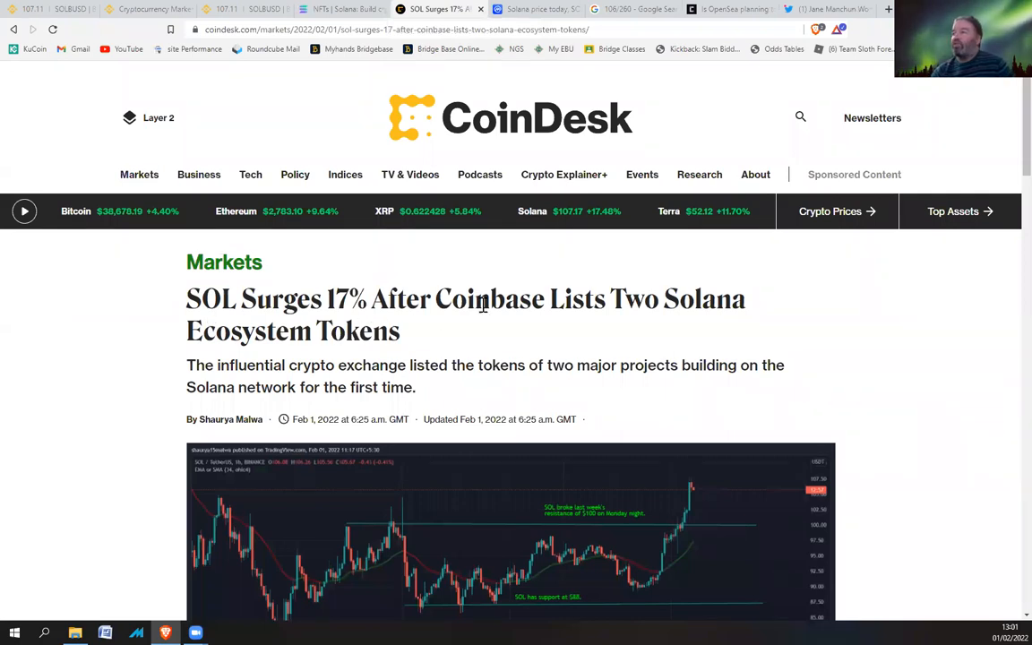
mouse_move(971, 212)
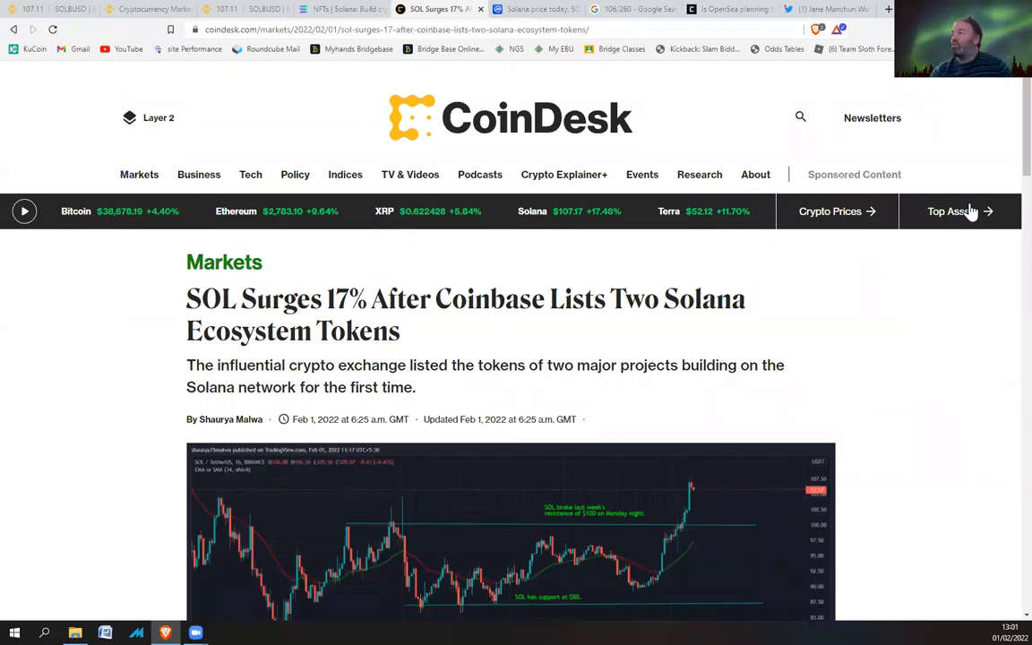
scroll("down", 3)
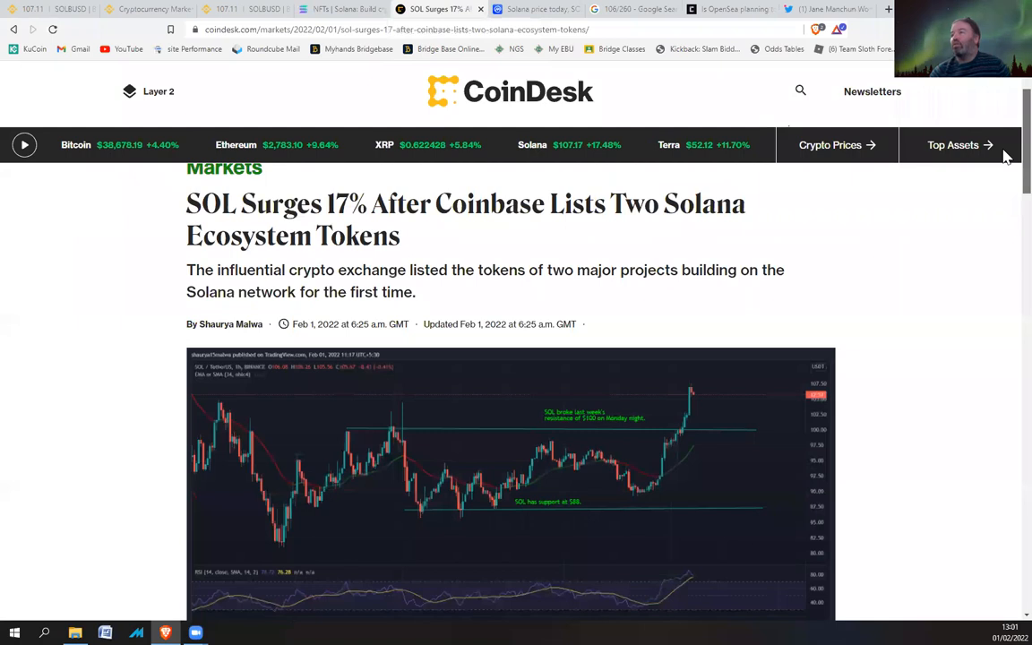
scroll("up", 3)
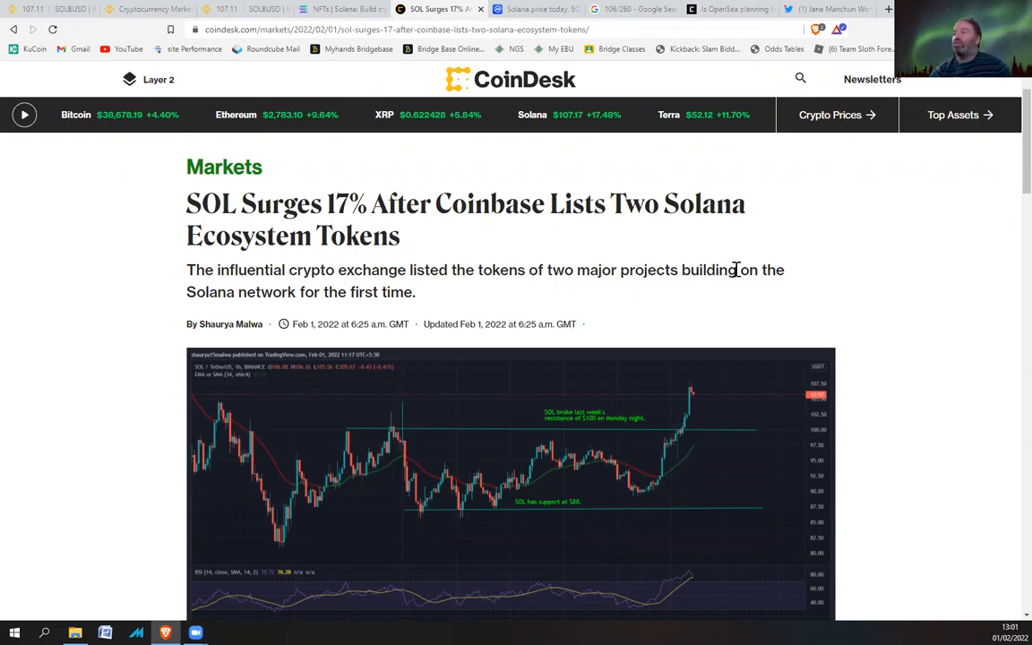
mouse_move(365, 296)
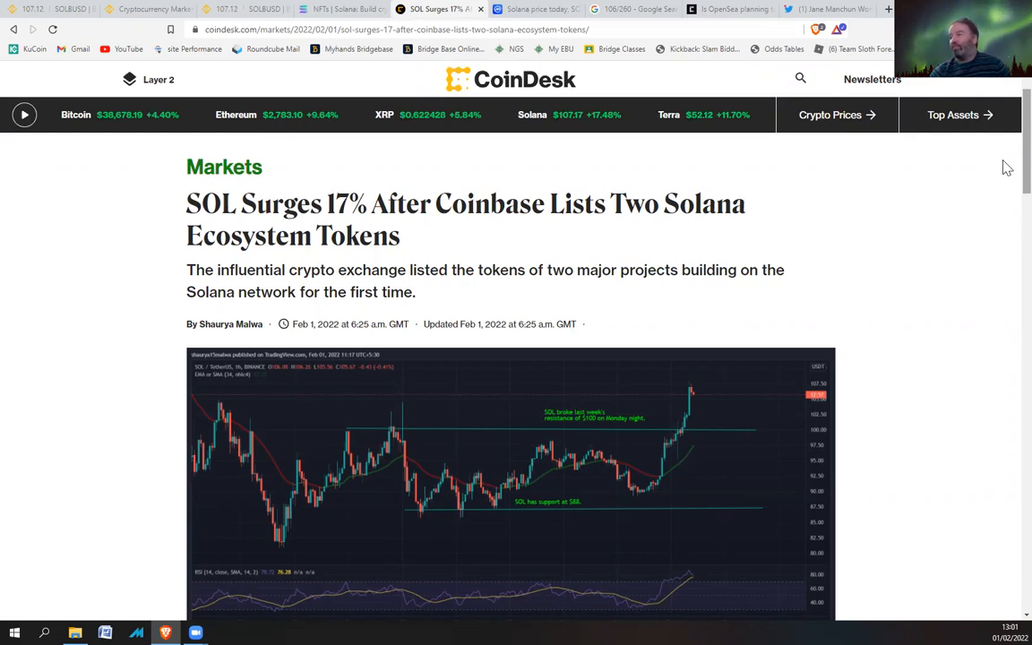
- Scroll past the chart to the paragraphs on Coinbase listing ORCA and FIDA
scroll("down", 3)
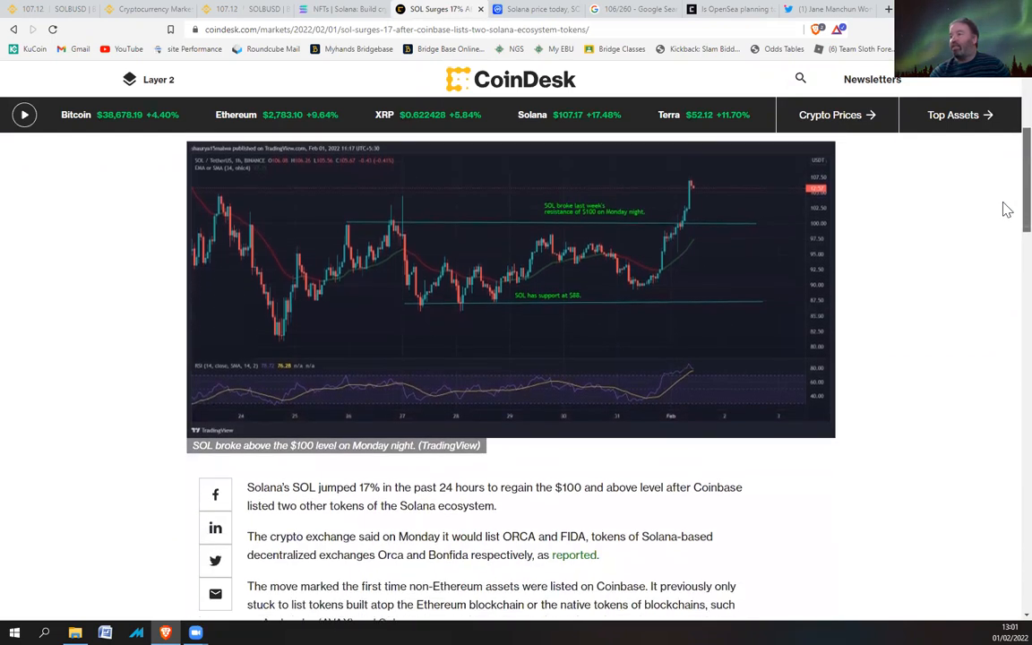
scroll("down", 3)
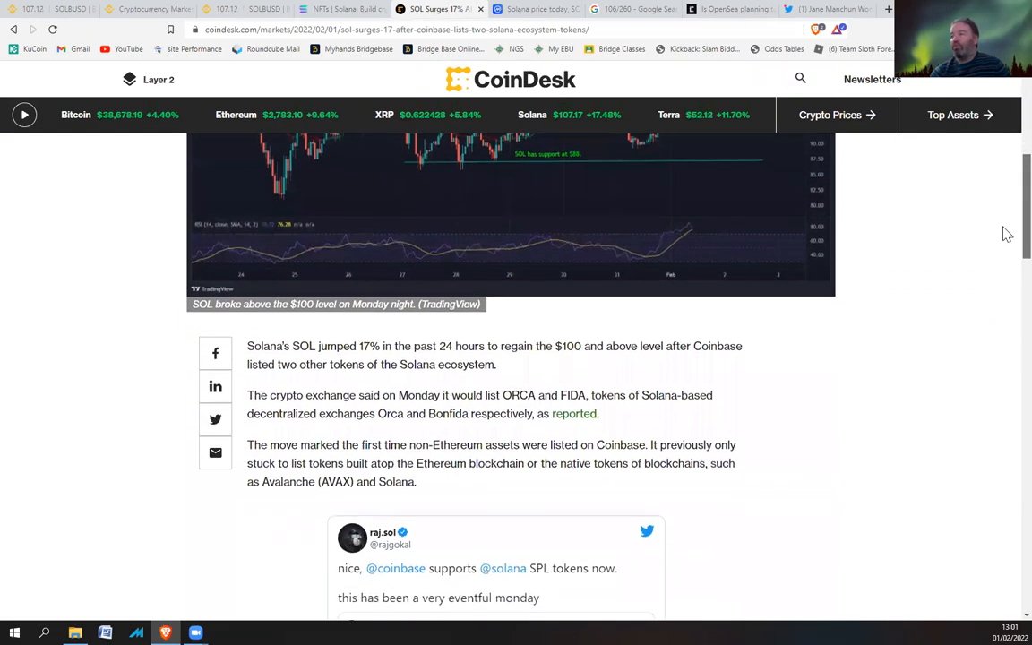
scroll("down", 3)
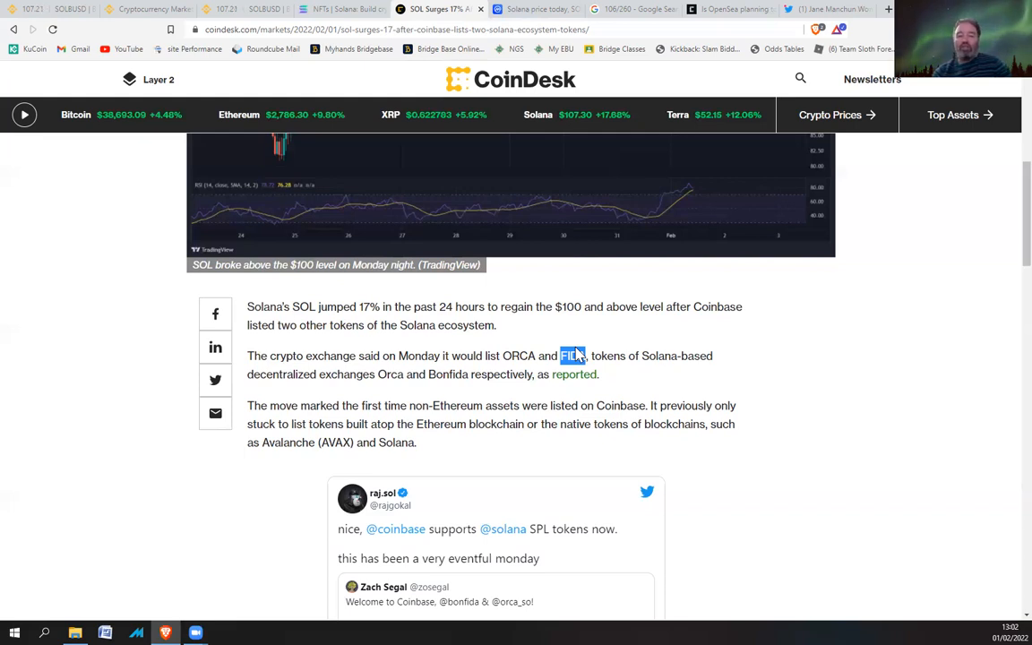
mouse_move(610, 385)
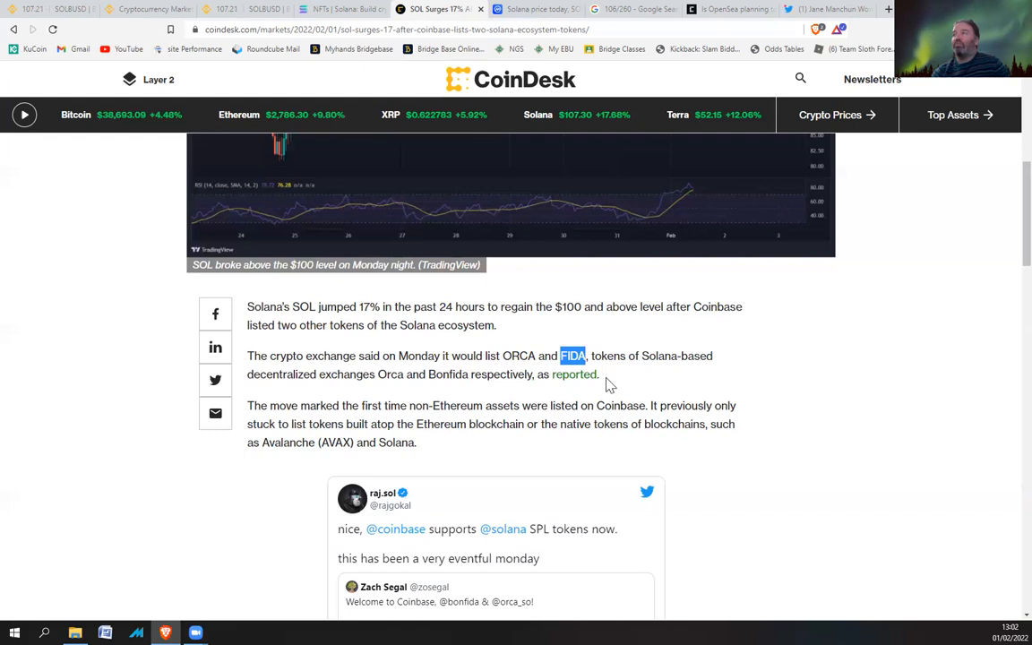
mouse_move(479, 144)
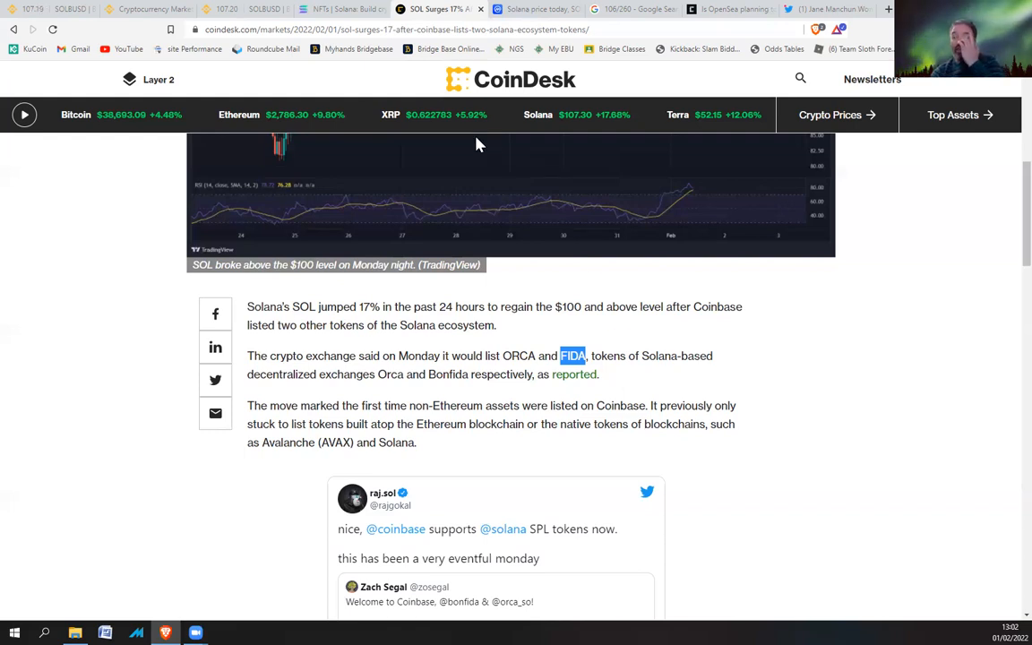
mouse_move(387, 300)
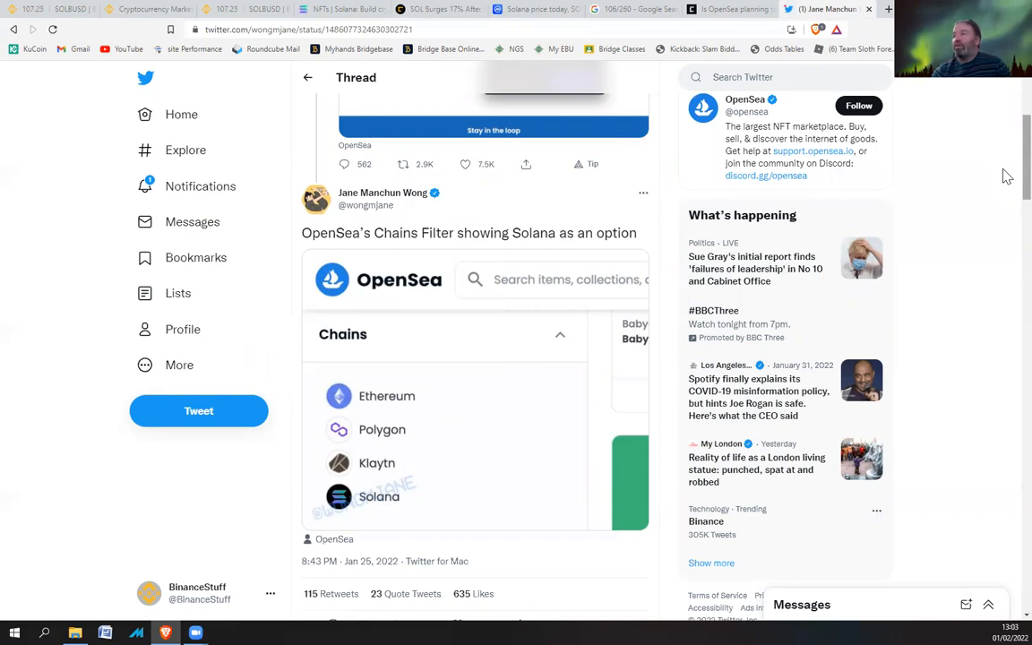
- Scroll the tweet until OpenSea's Chains Filter screenshot listing Solana is fully visible
scroll("down", 3)
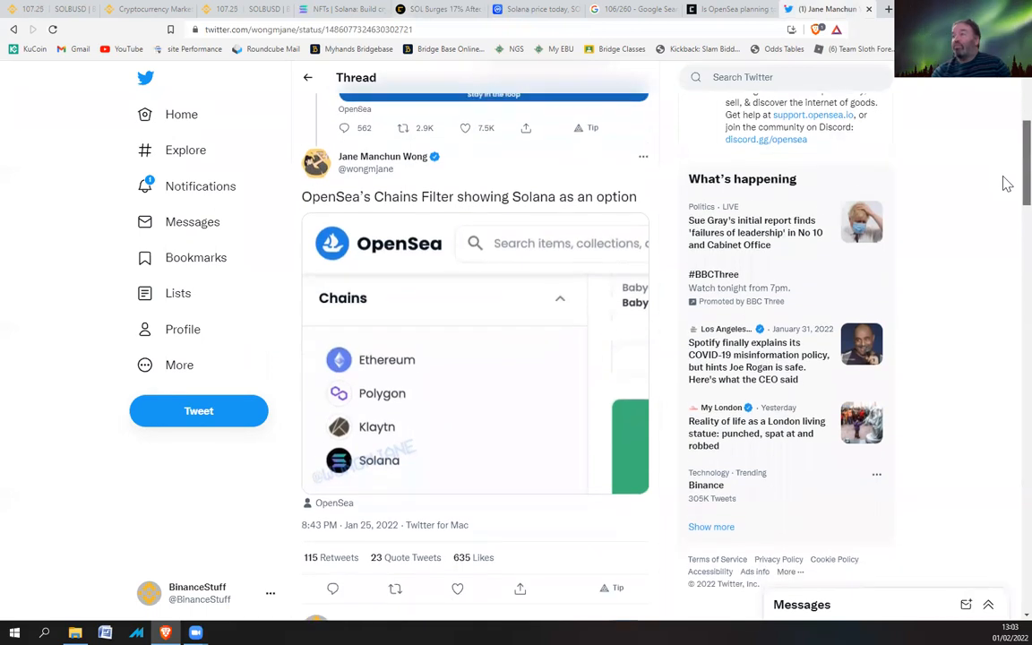
scroll("down", 3)
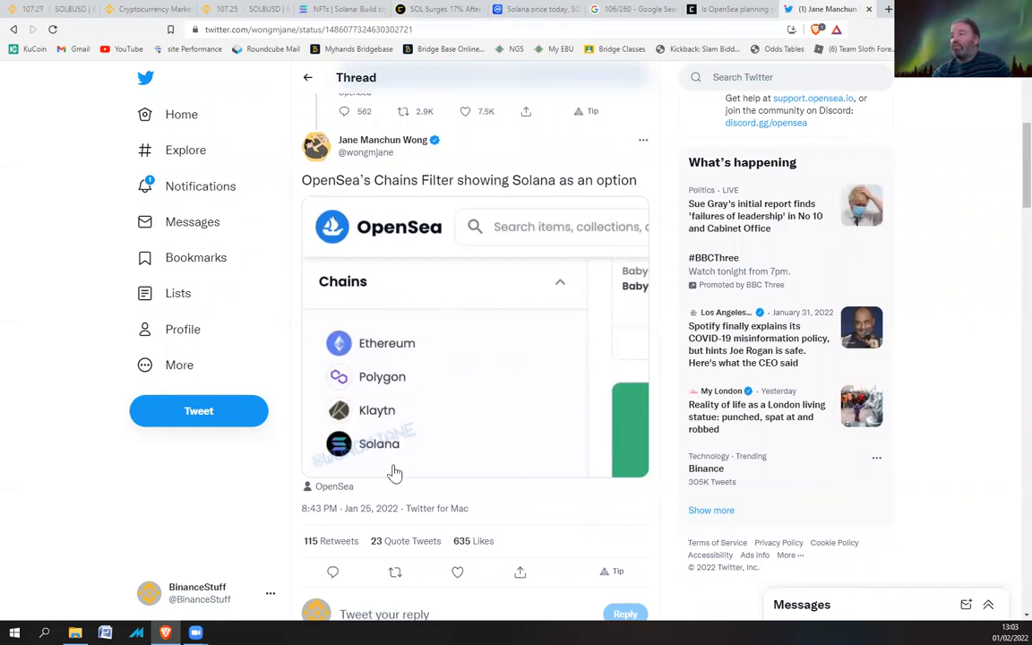
mouse_move(355, 449)
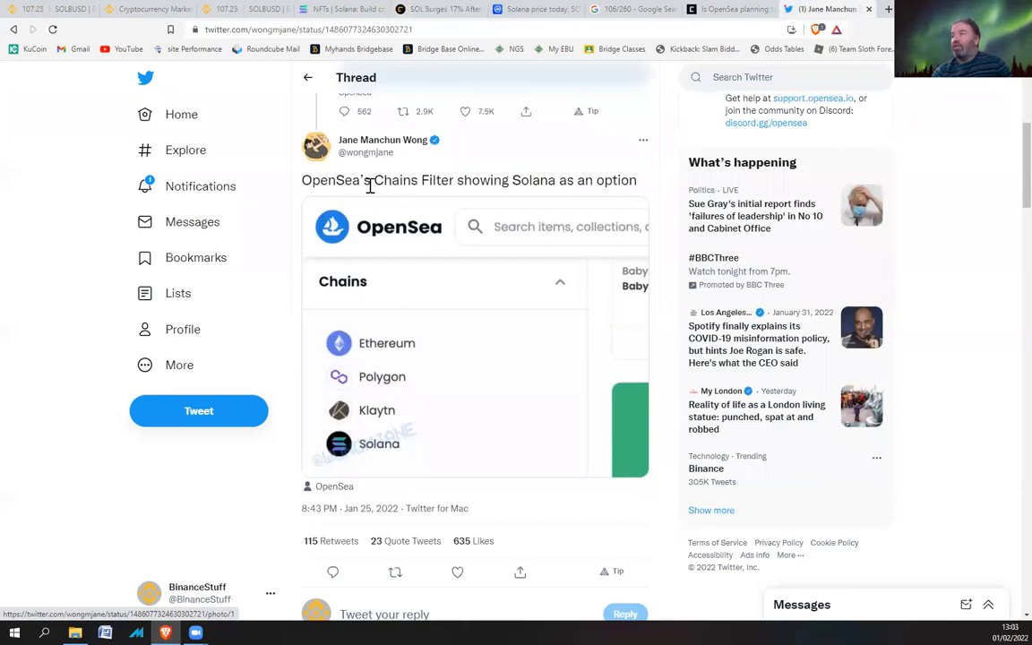
mouse_move(529, 180)
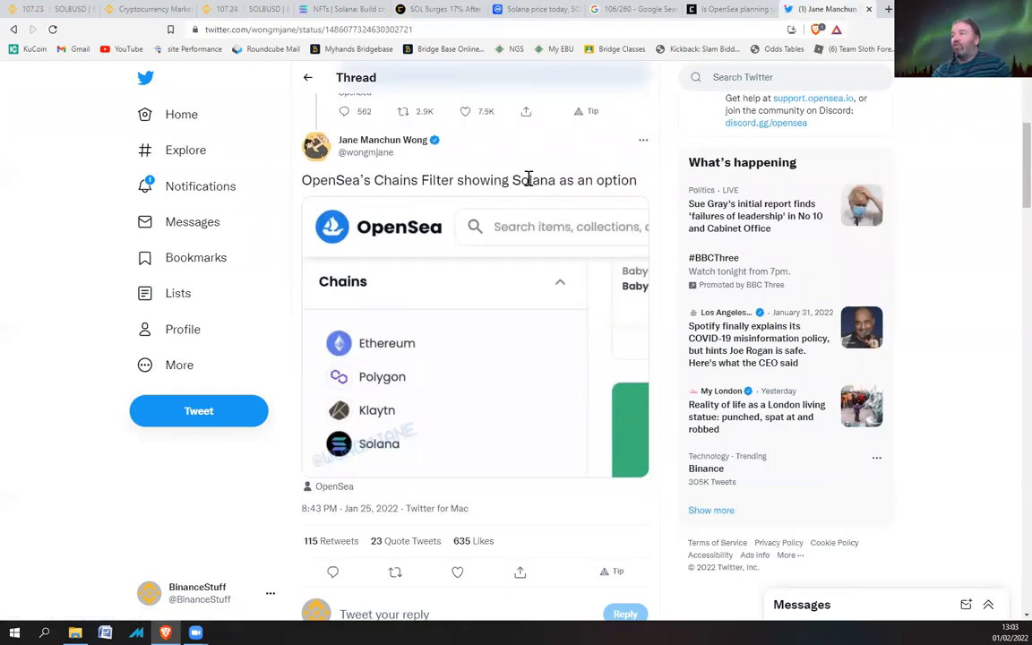
mouse_move(351, 345)
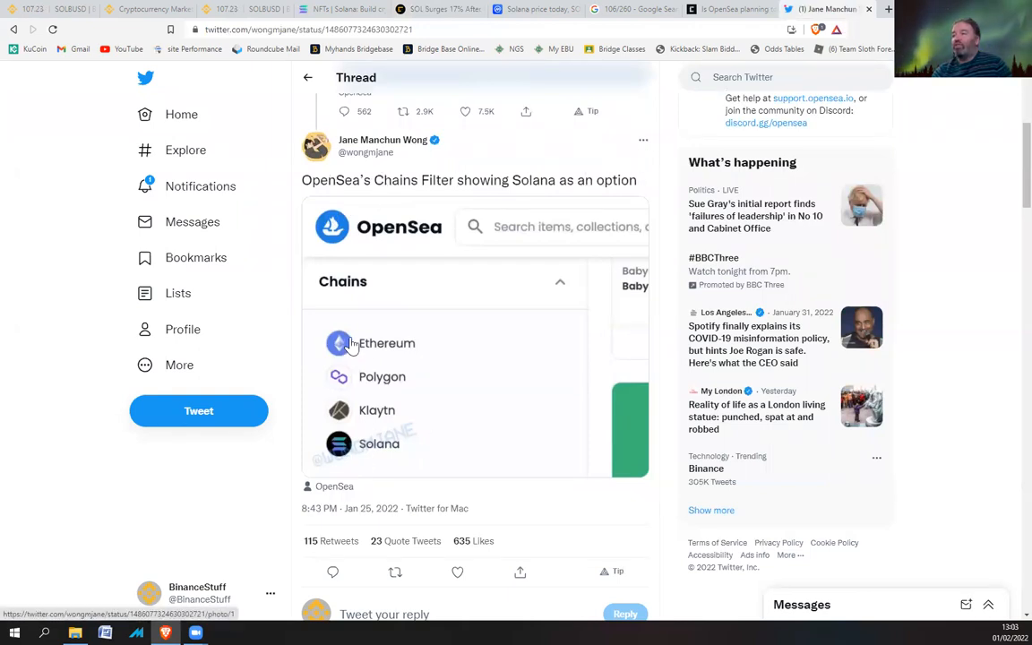
mouse_move(339, 446)
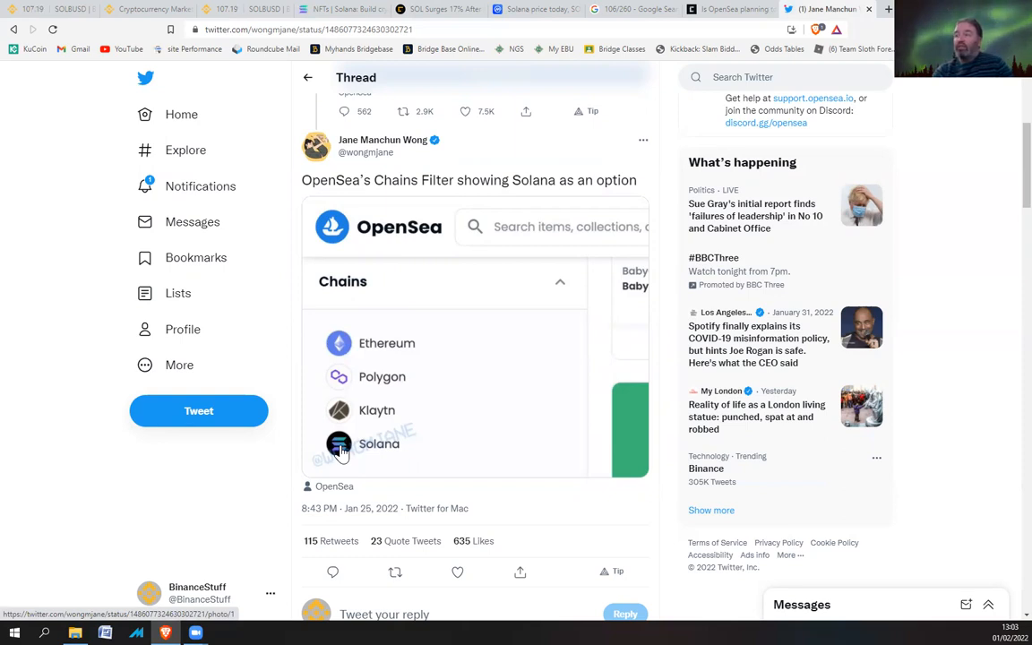
mouse_move(1007, 191)
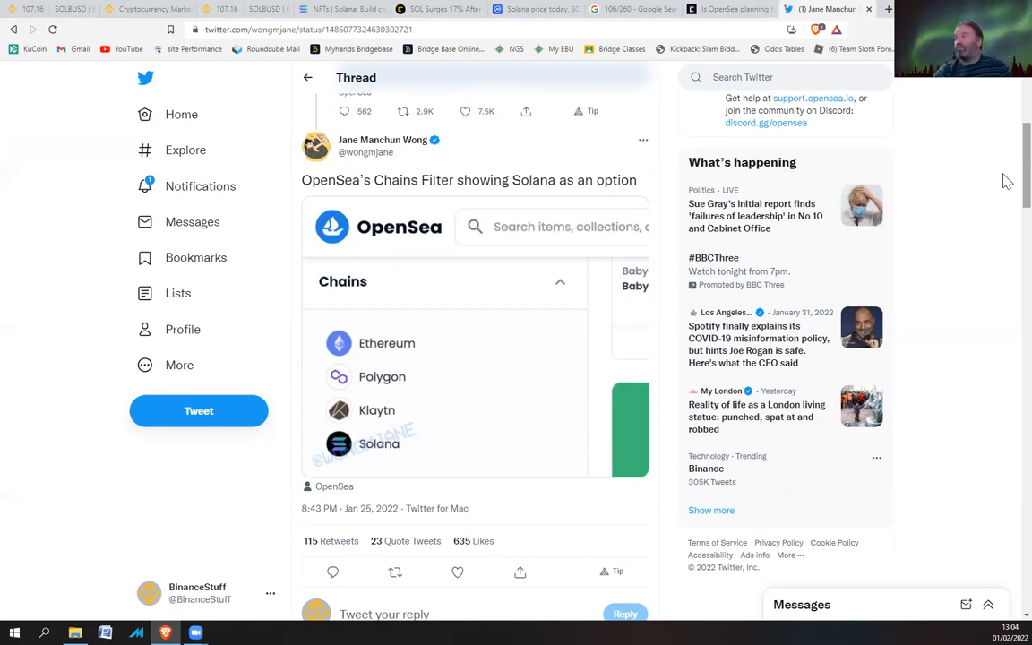
mouse_move(509, 21)
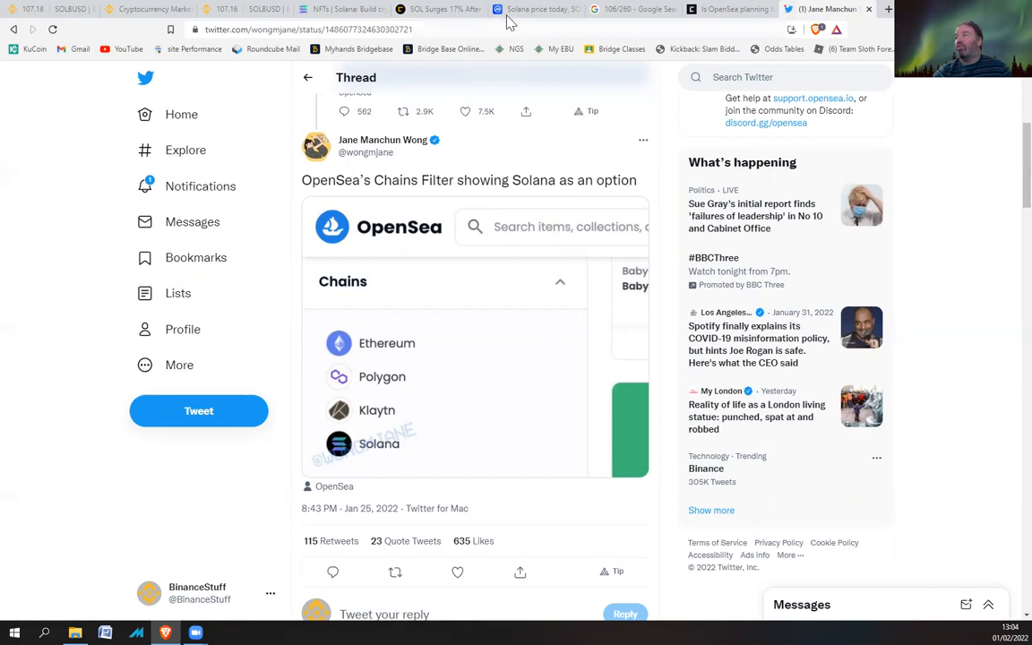
mouse_move(533, 9)
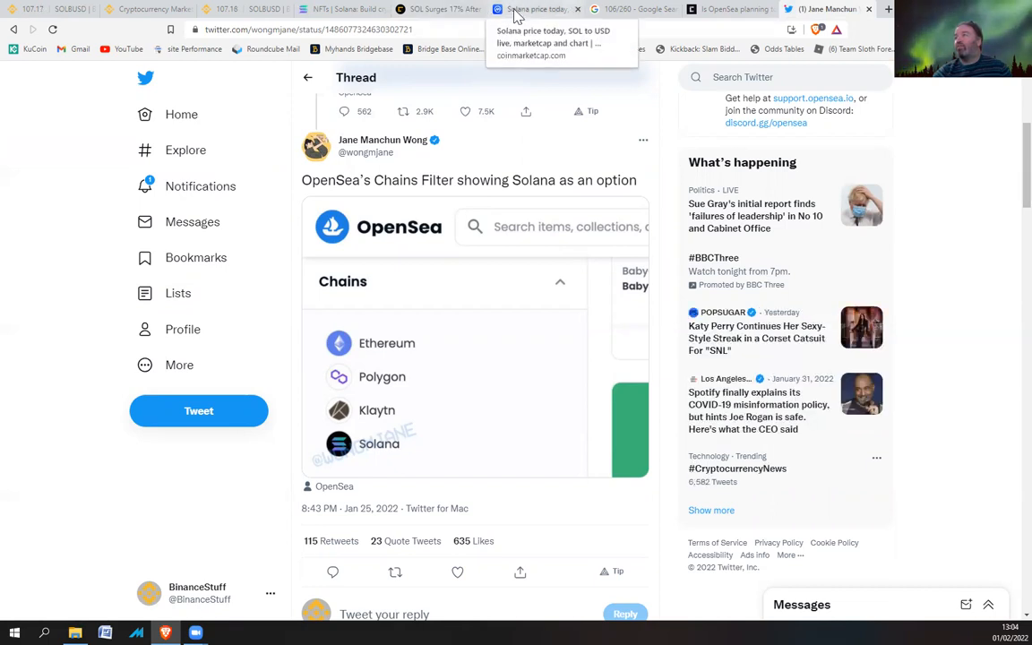
left_click(533, 9)
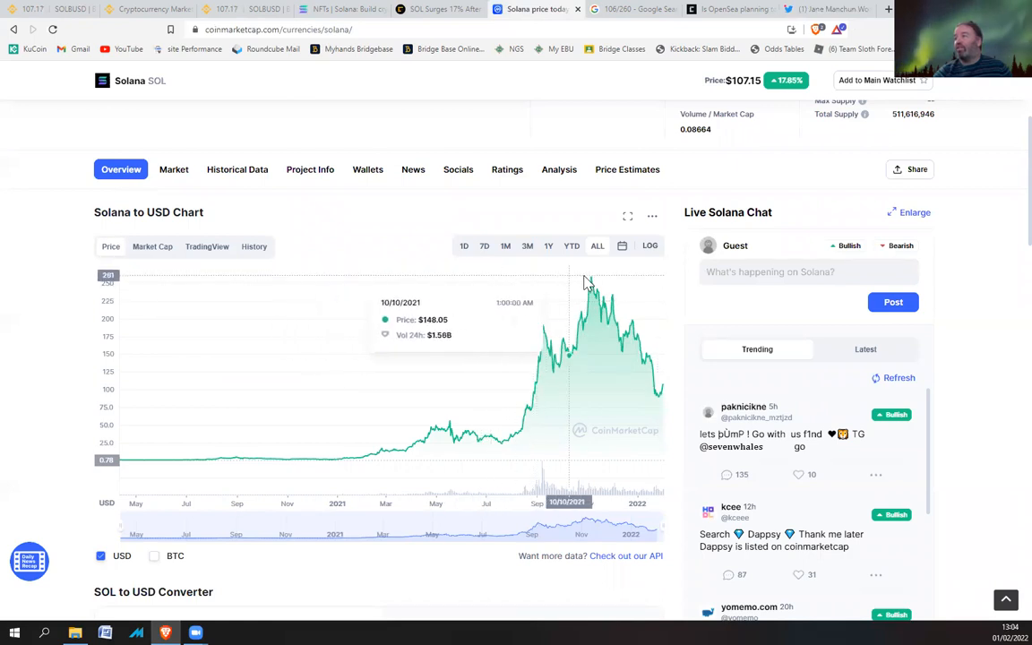
mouse_move(591, 282)
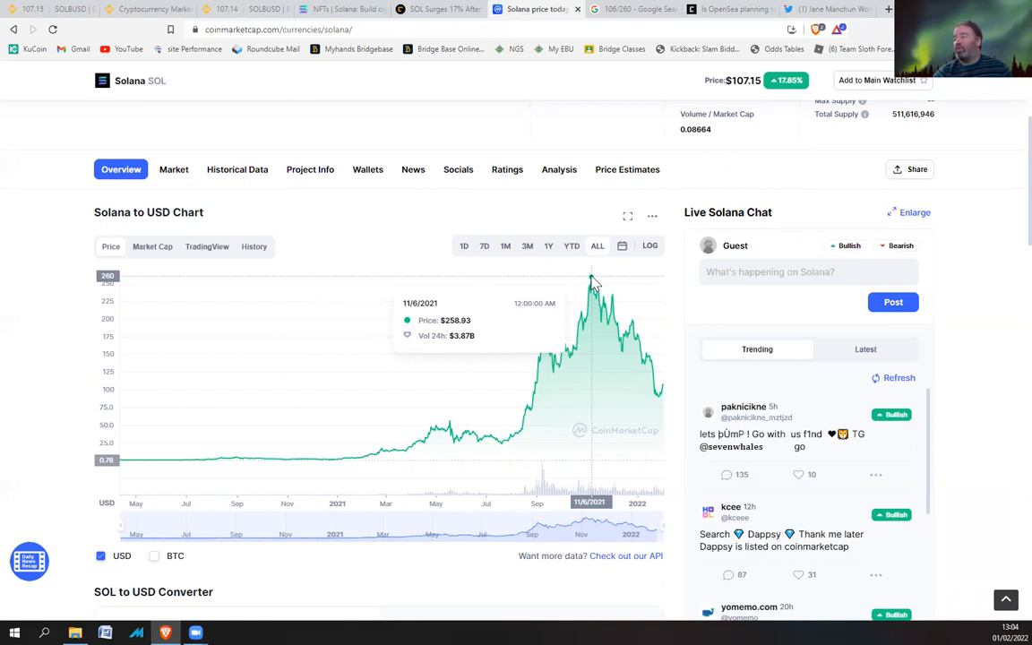
mouse_move(665, 392)
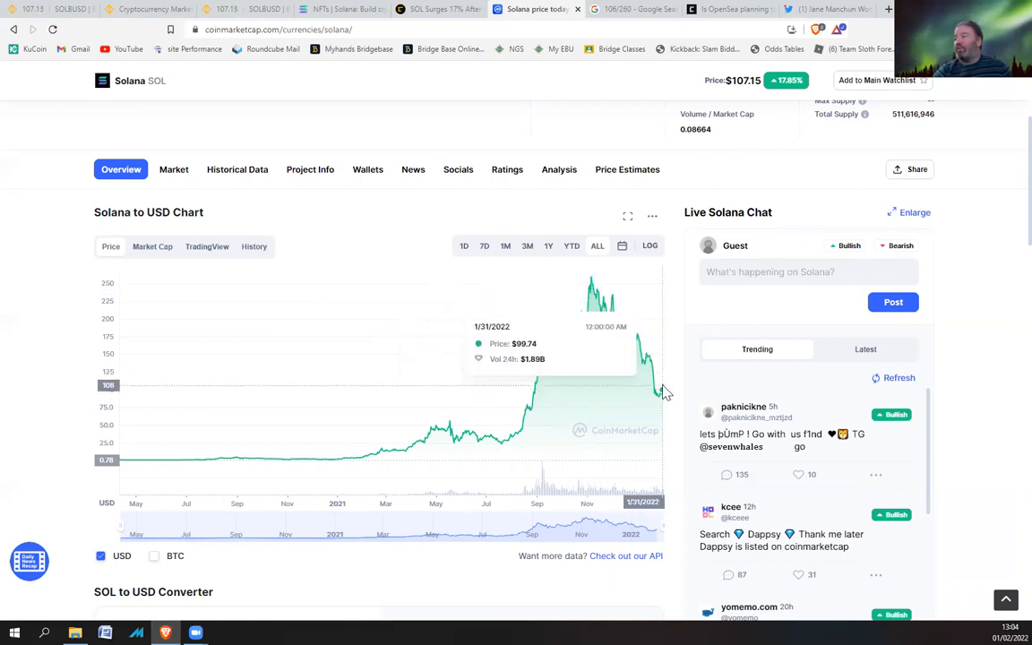
mouse_move(654, 392)
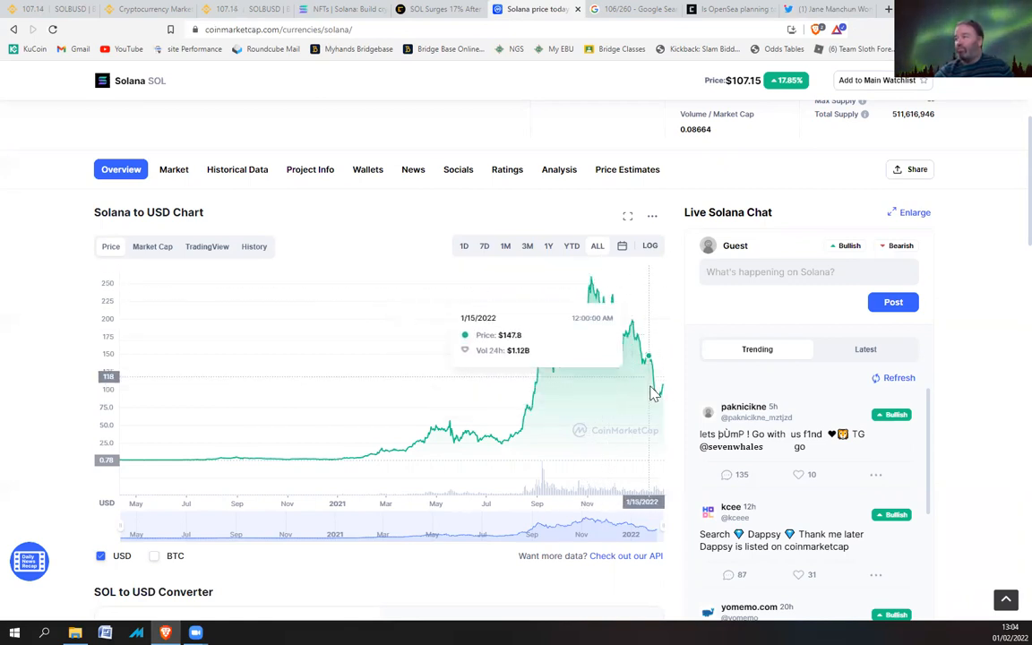
mouse_move(663, 391)
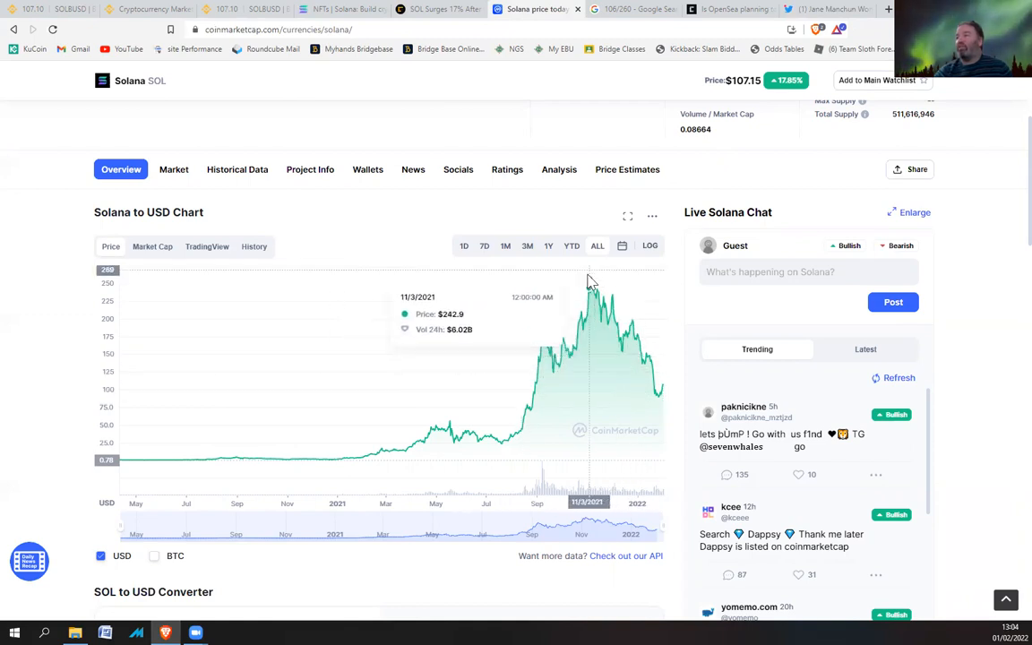
mouse_move(591, 284)
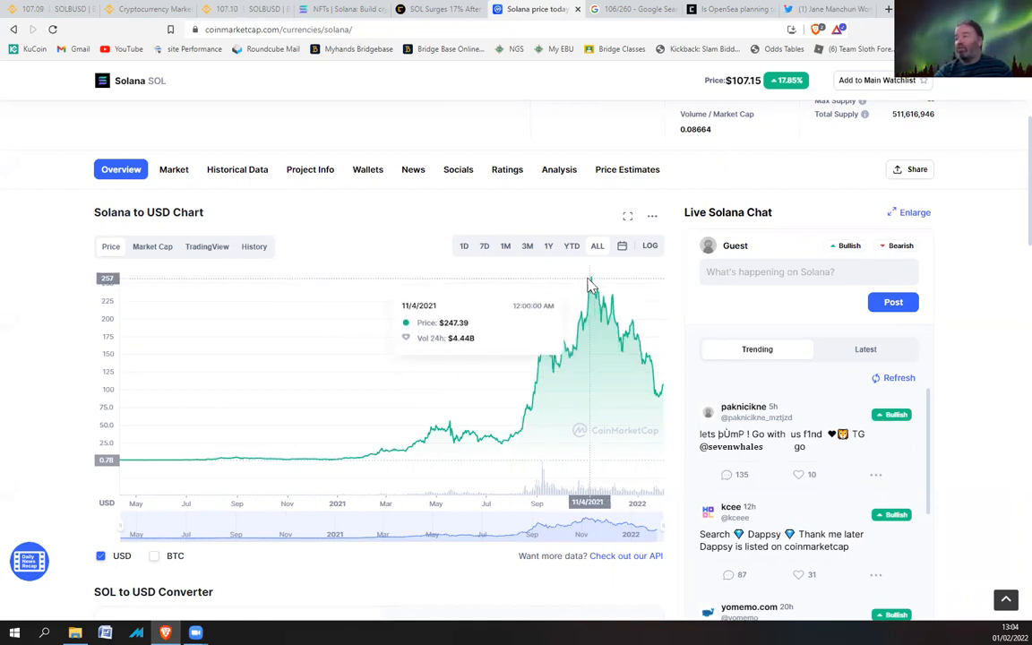
mouse_move(586, 286)
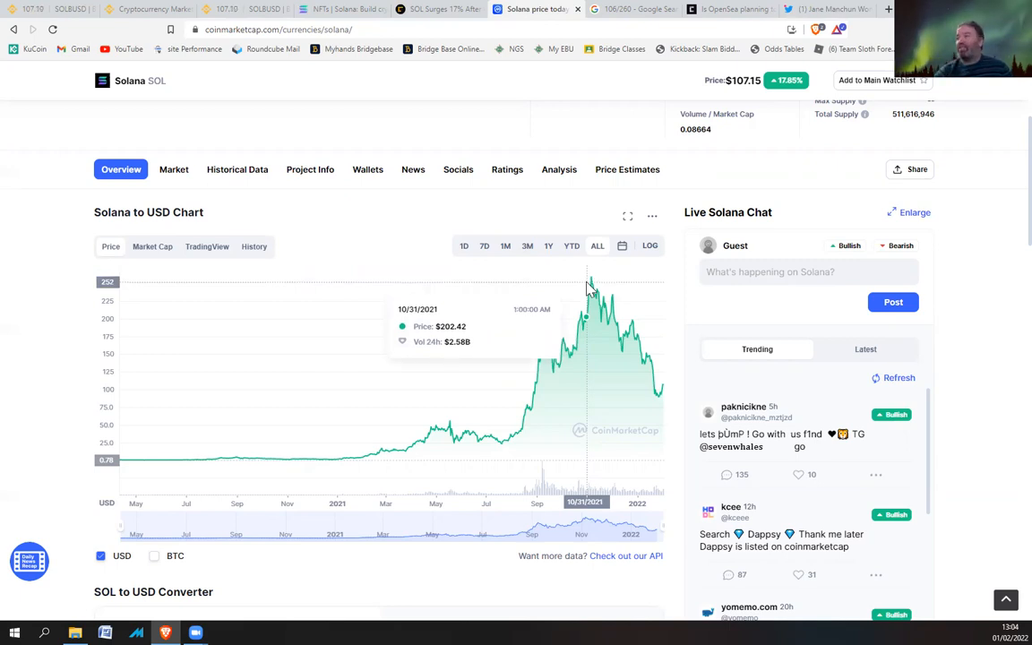
mouse_move(590, 285)
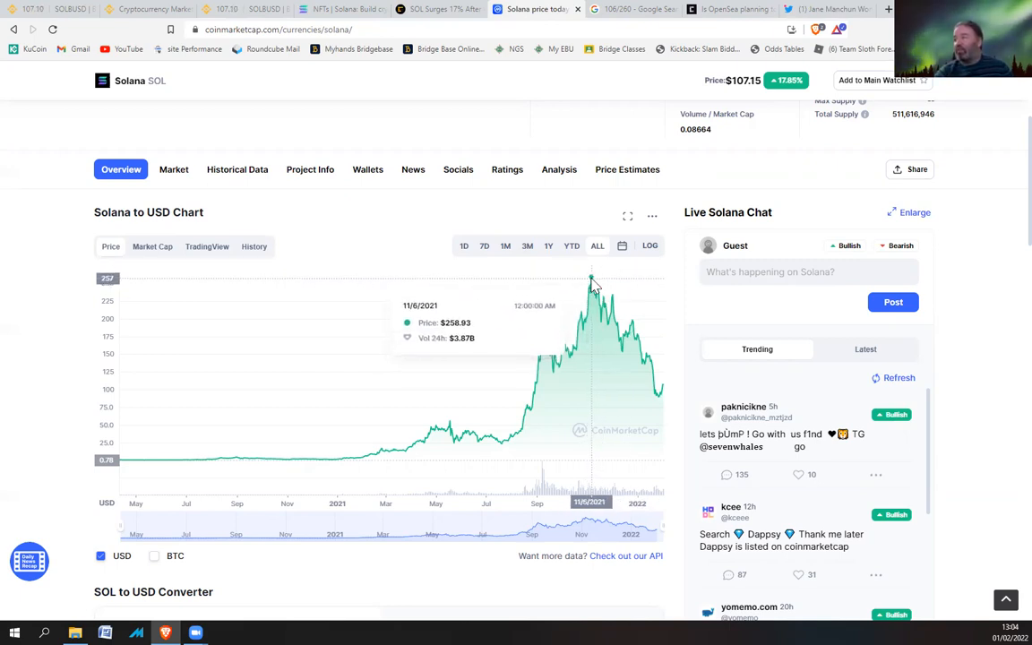
mouse_move(448, 152)
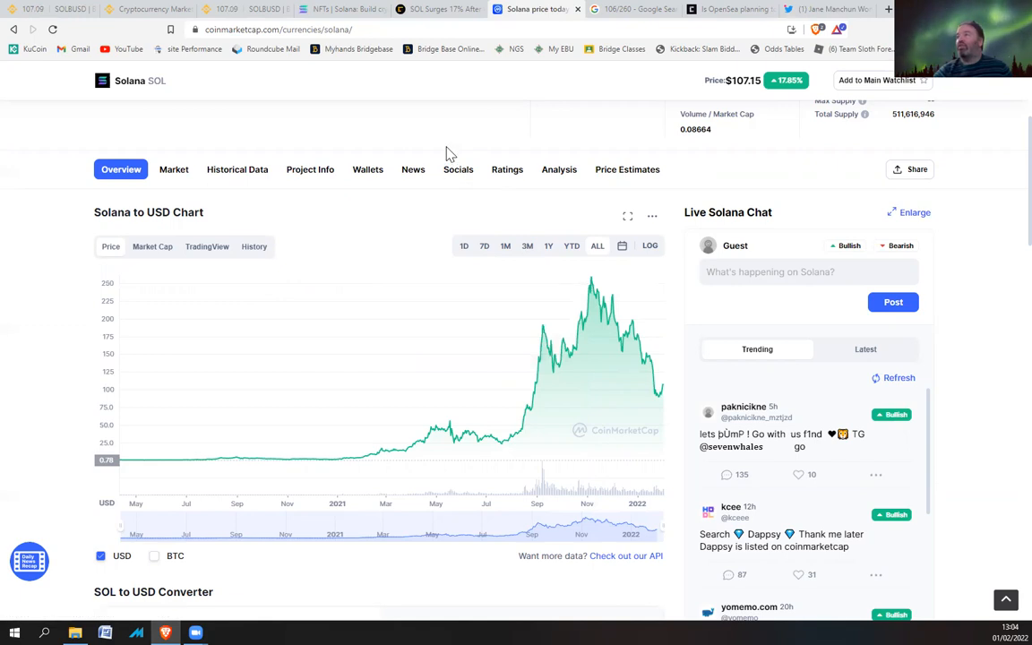
- Switch to solana.com and scroll to the live network stats, including 1,446 validators
left_click(343, 9)
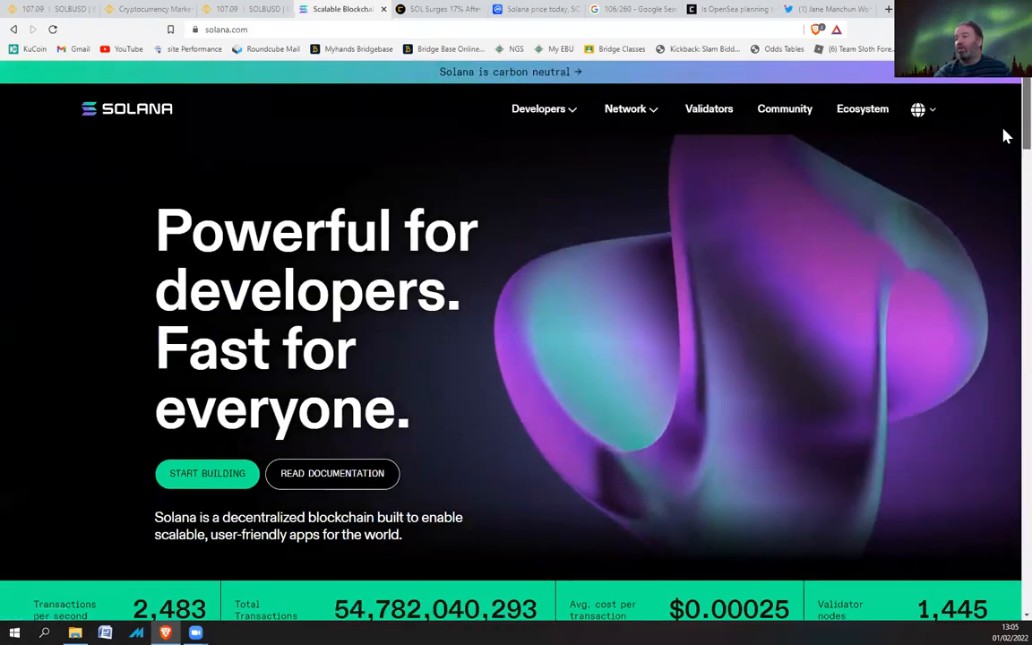
scroll("down", 3)
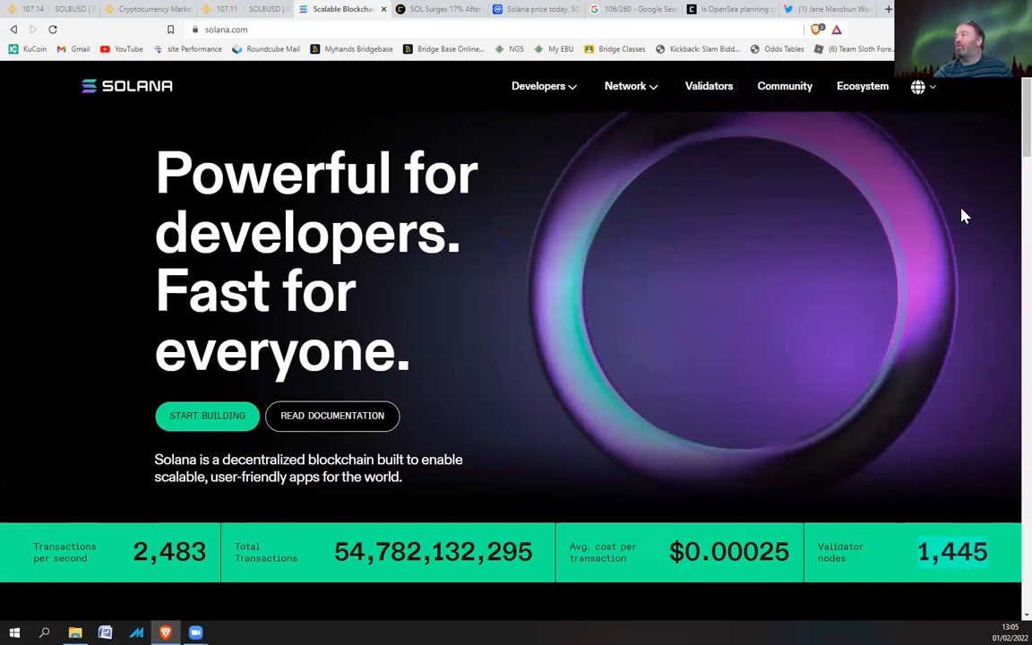
scroll("down", 3)
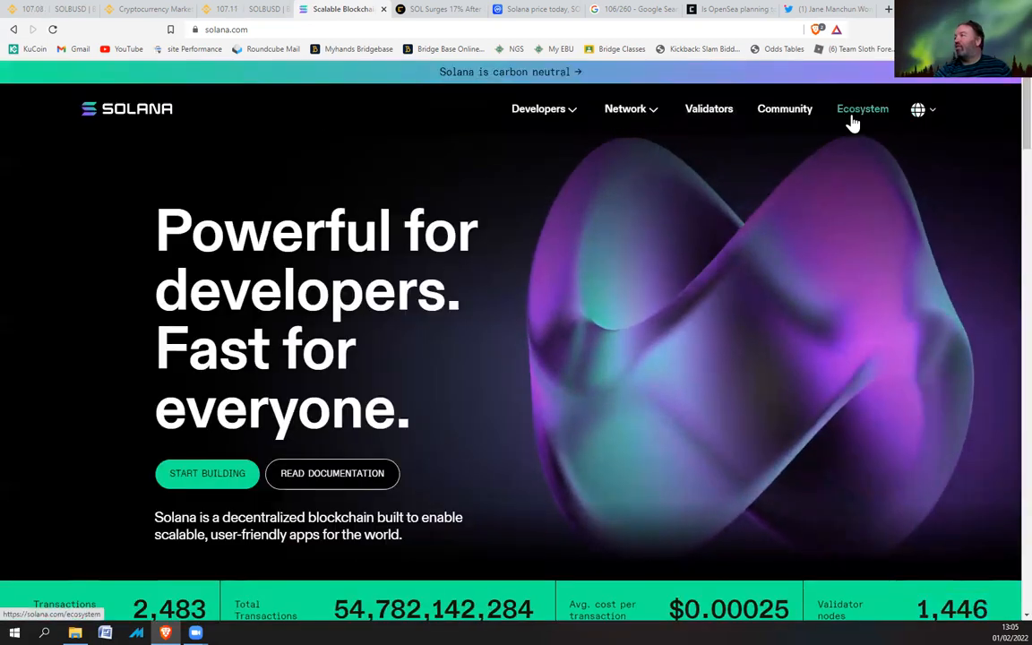
- Browse the Ecosystem page's trending projects and top DeFi, lending, NFT and Web3 apps
left_click(861, 108)
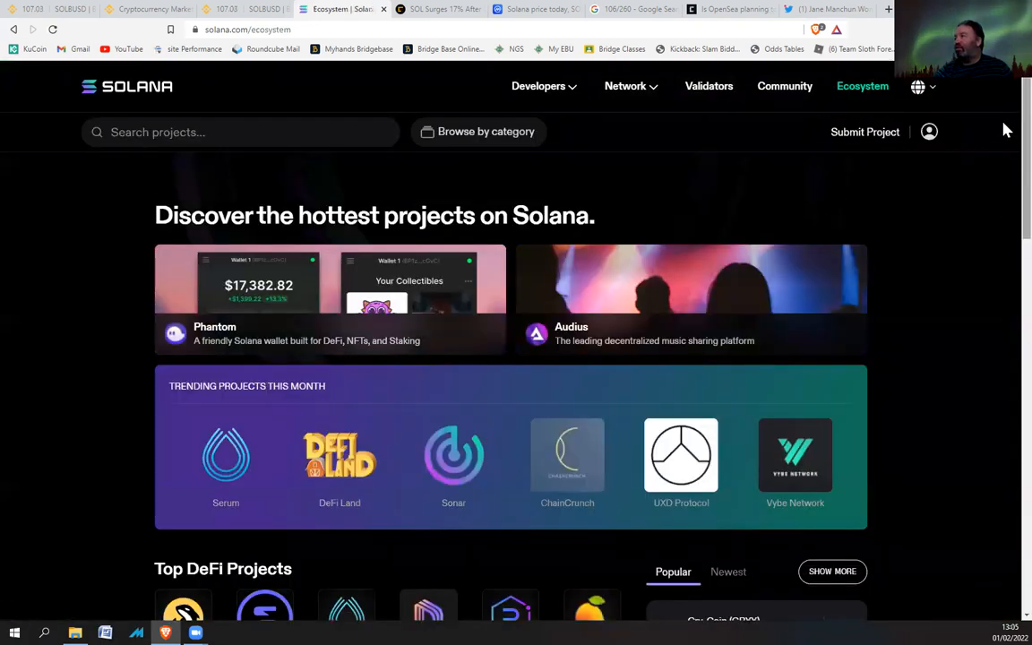
scroll("down", 3)
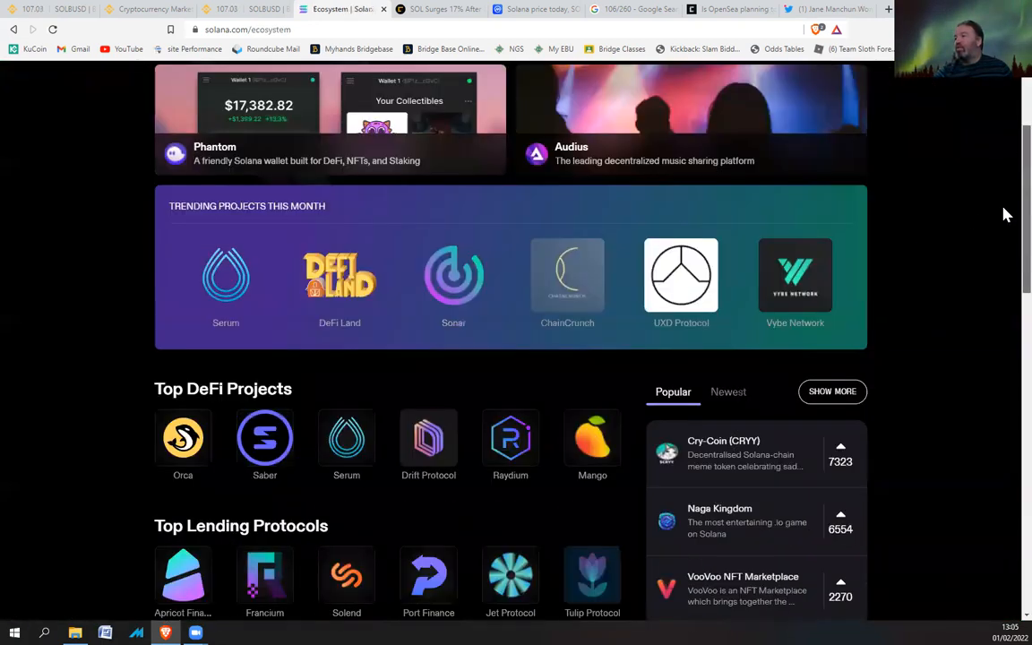
scroll("down", 3)
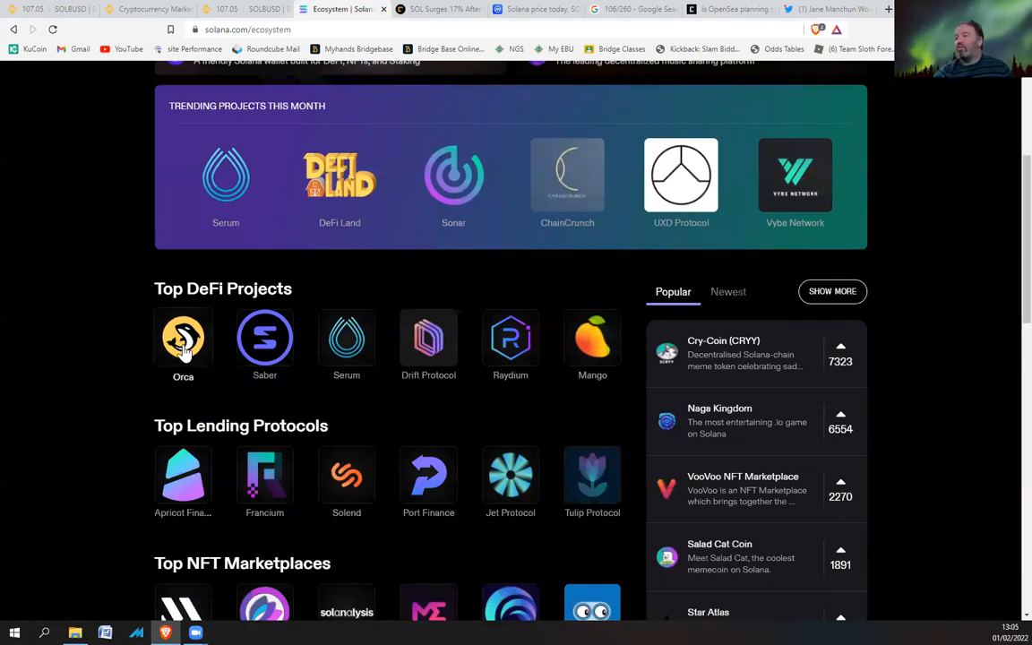
mouse_move(183, 349)
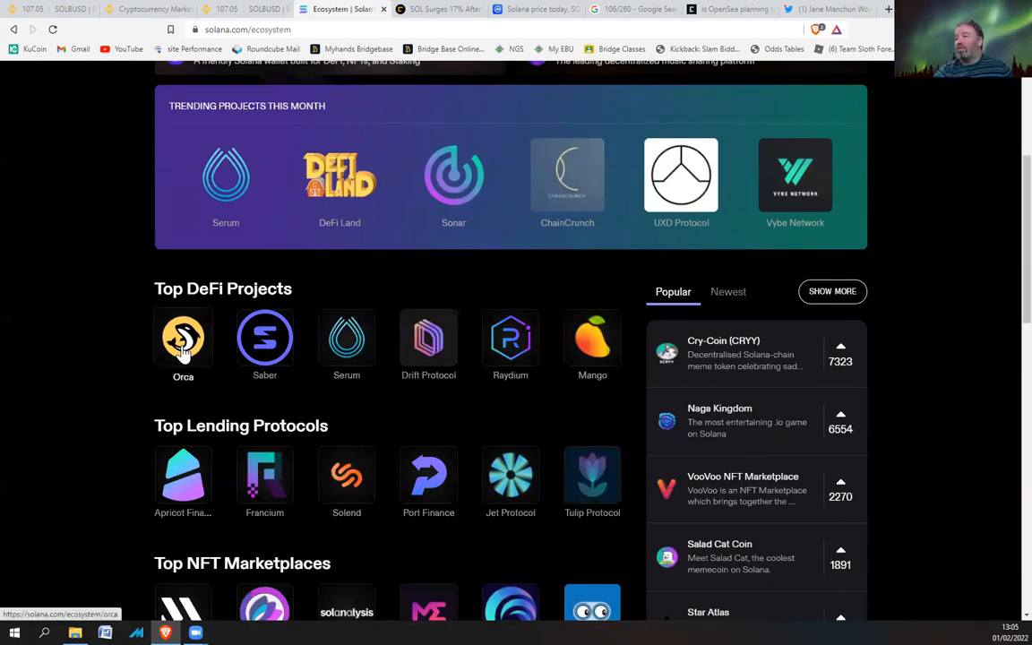
mouse_move(788, 239)
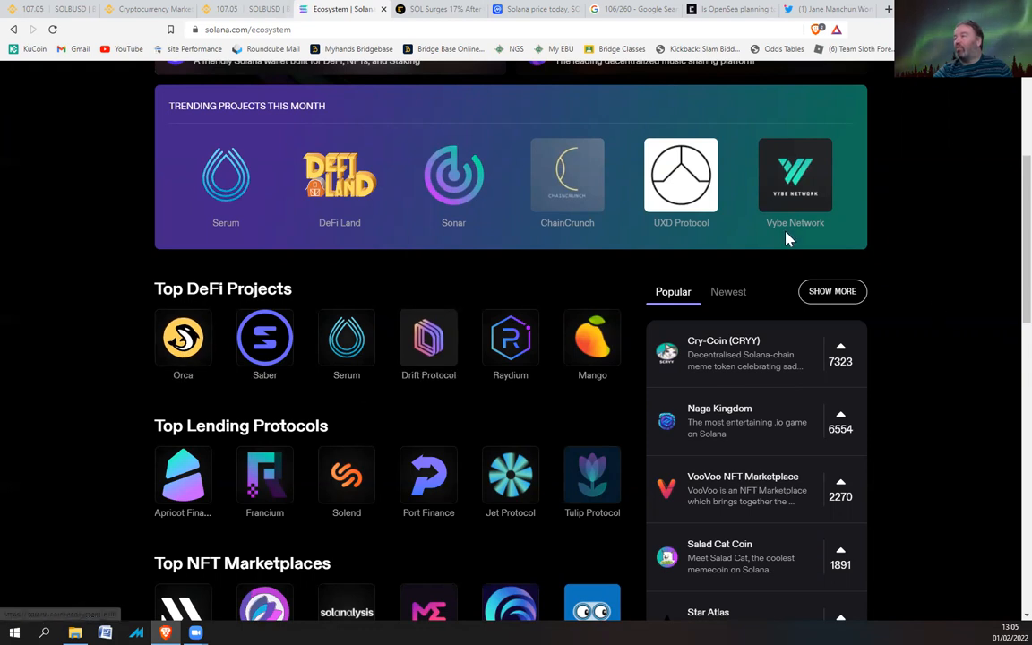
mouse_move(1006, 168)
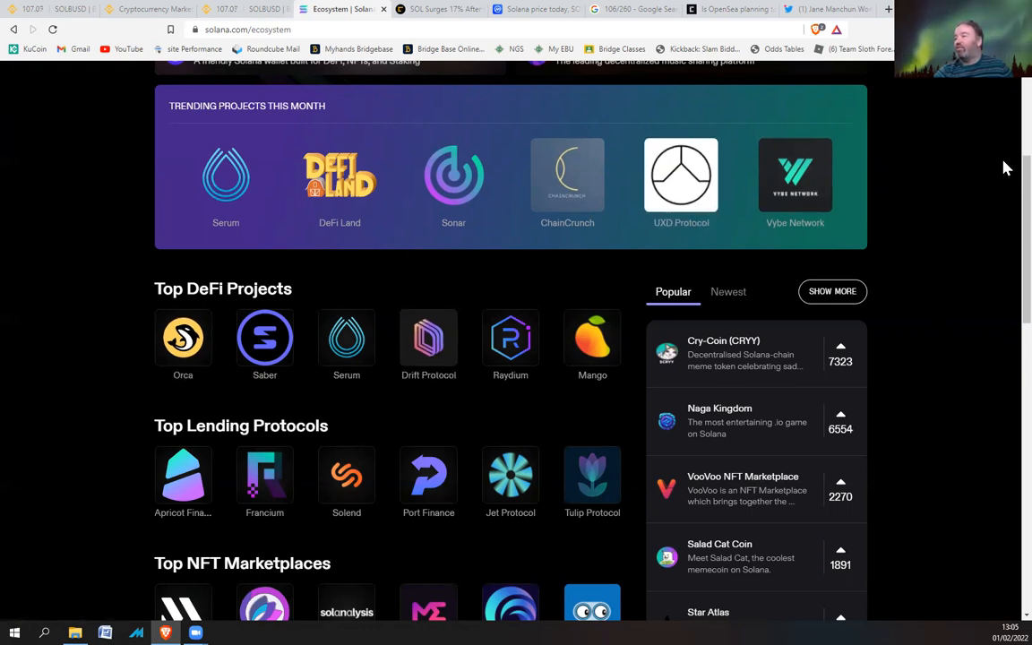
scroll("down", 3)
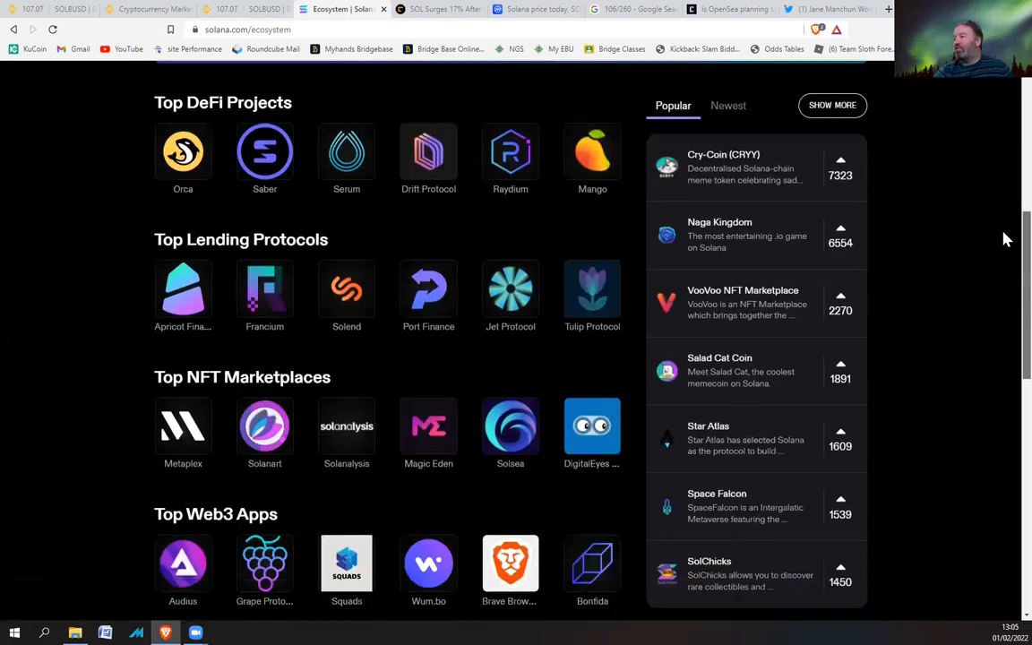
scroll("down", 3)
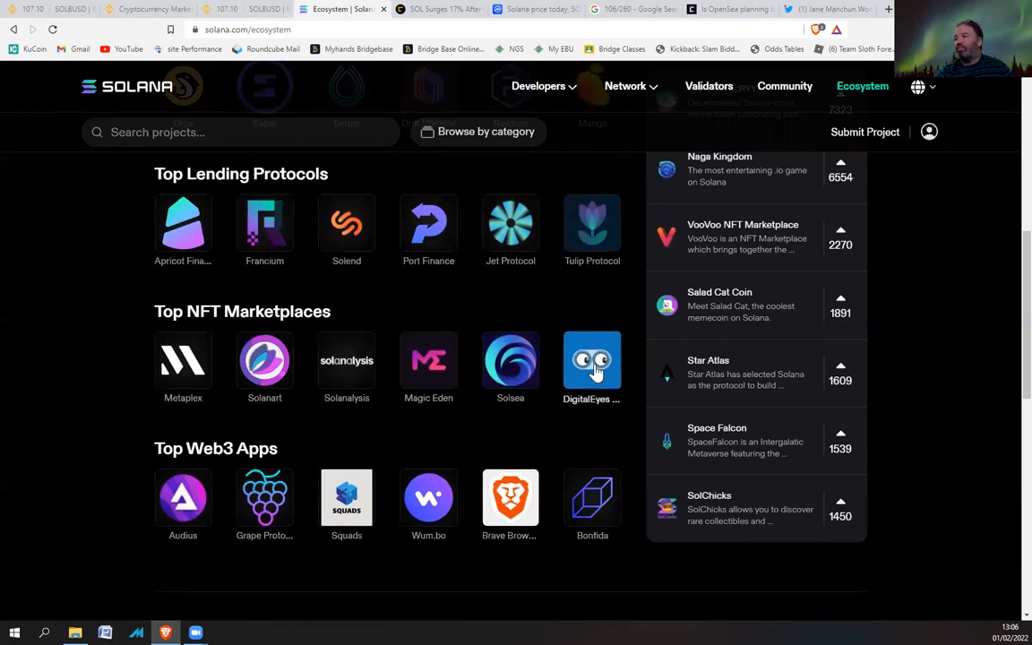
mouse_move(423, 208)
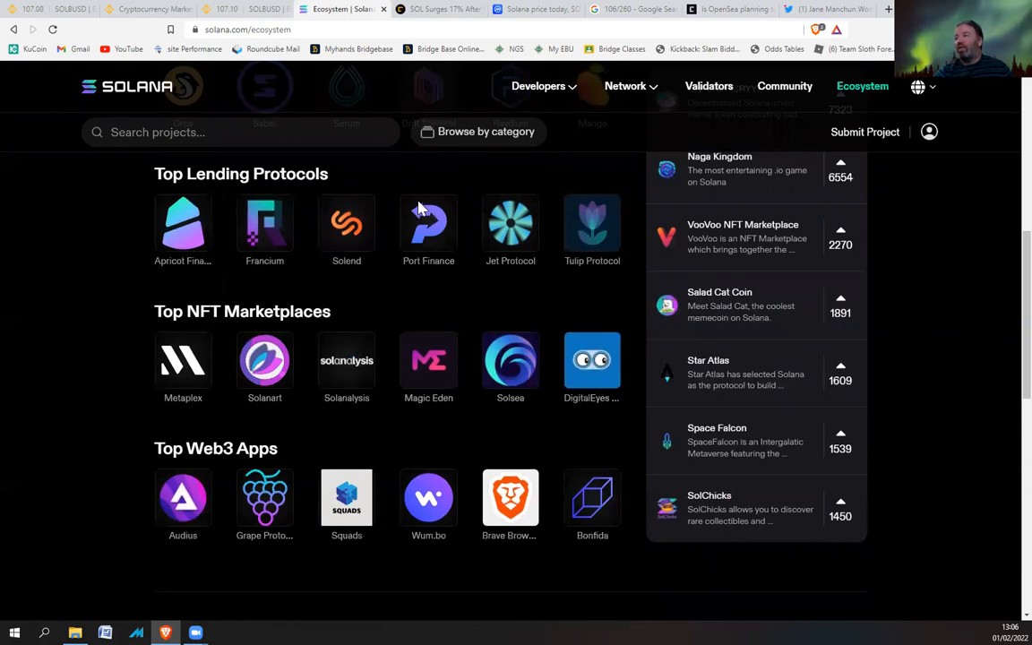
scroll("up", 3)
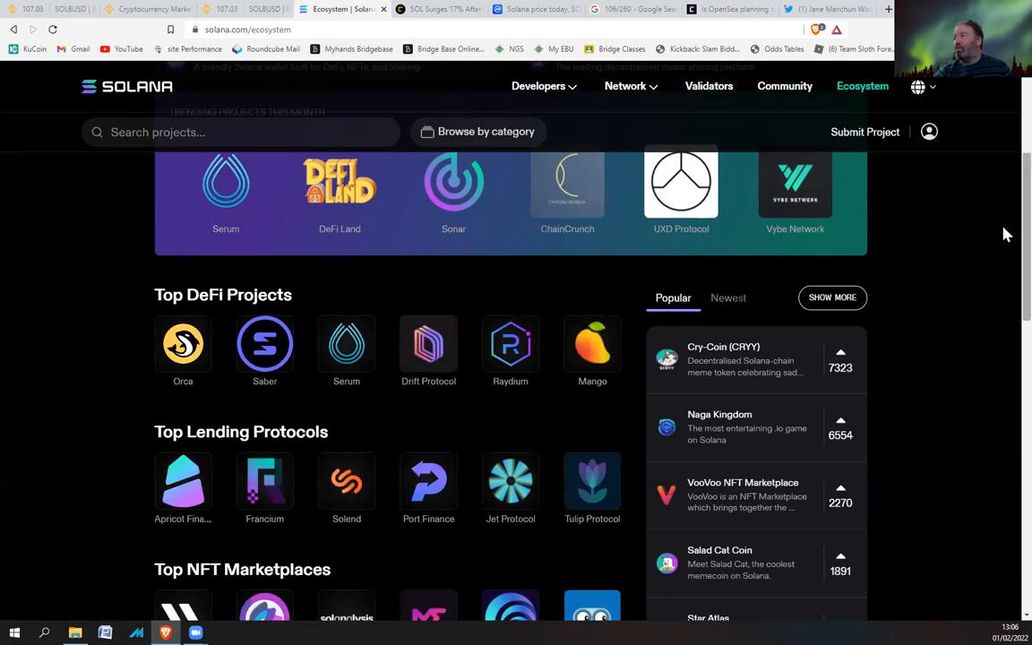
scroll("up", 3)
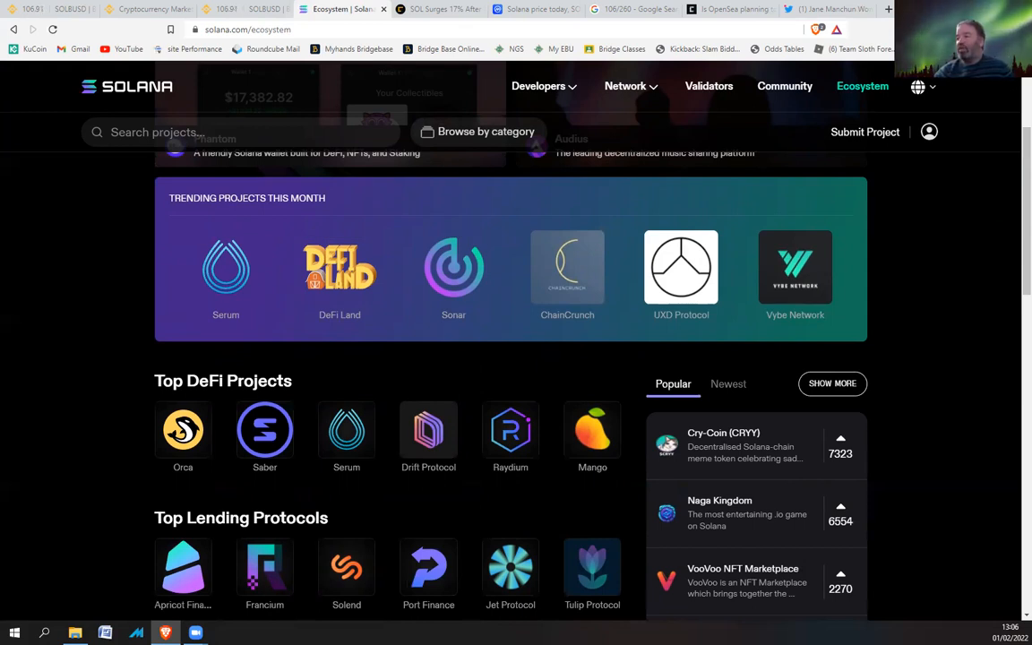
mouse_move(1006, 207)
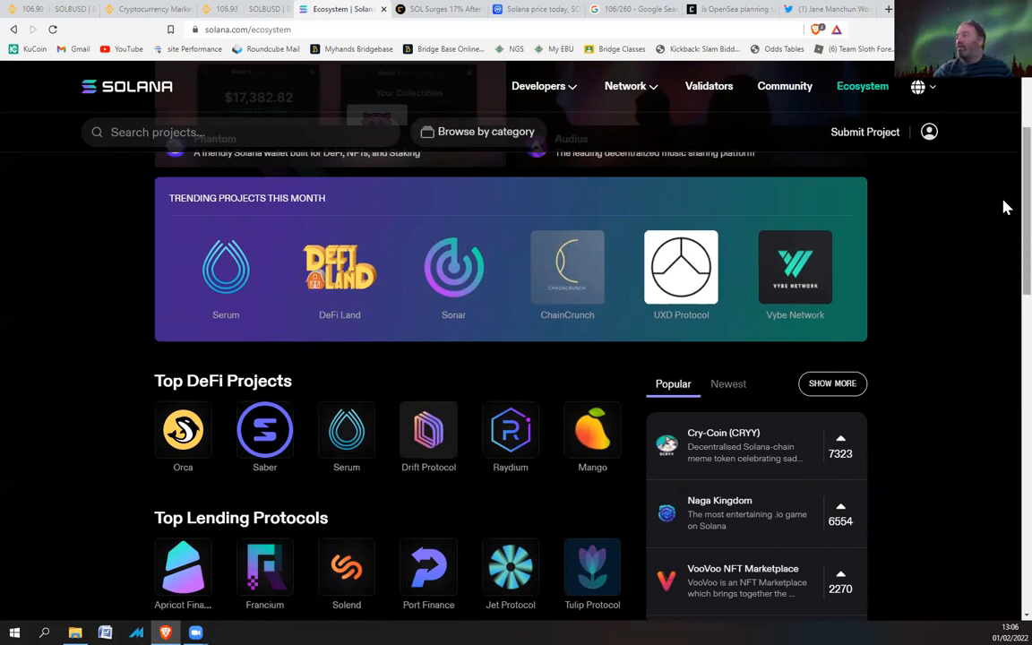
scroll("down", 3)
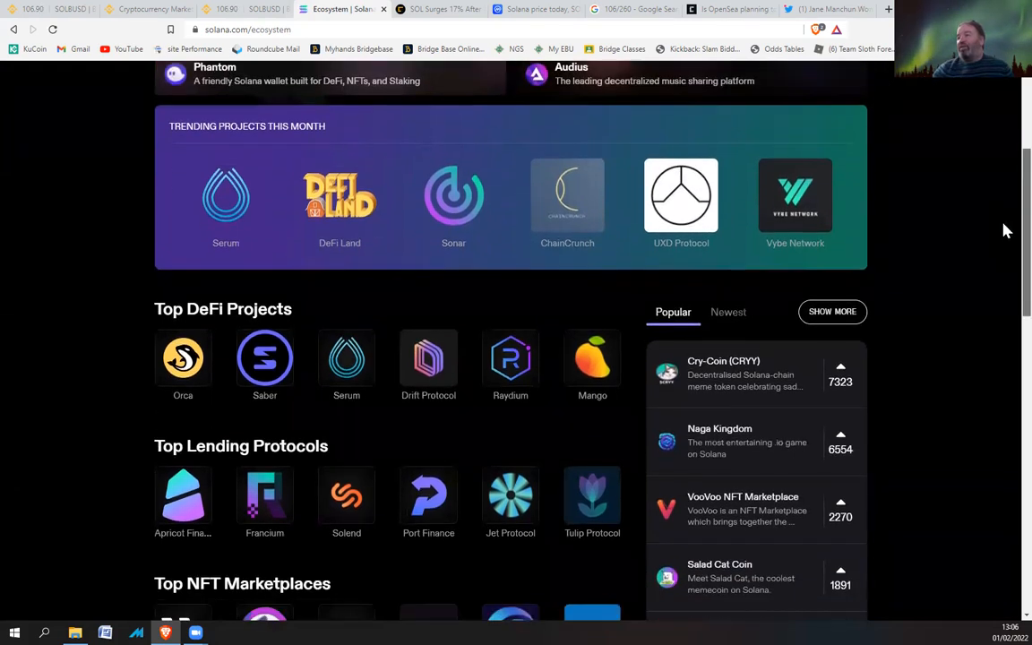
scroll("down", 3)
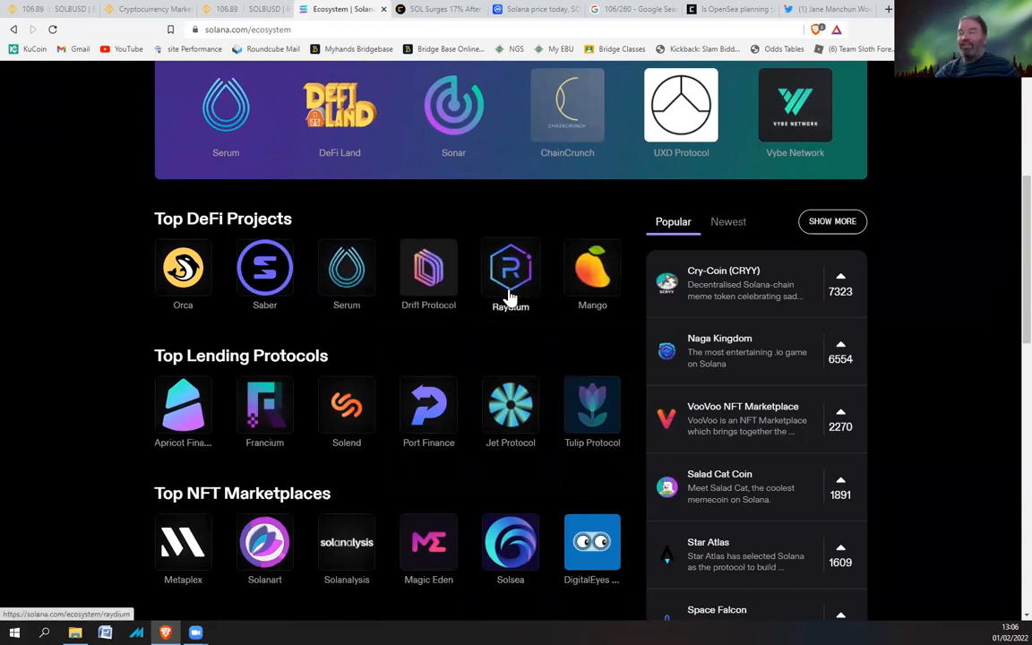
mouse_move(510, 293)
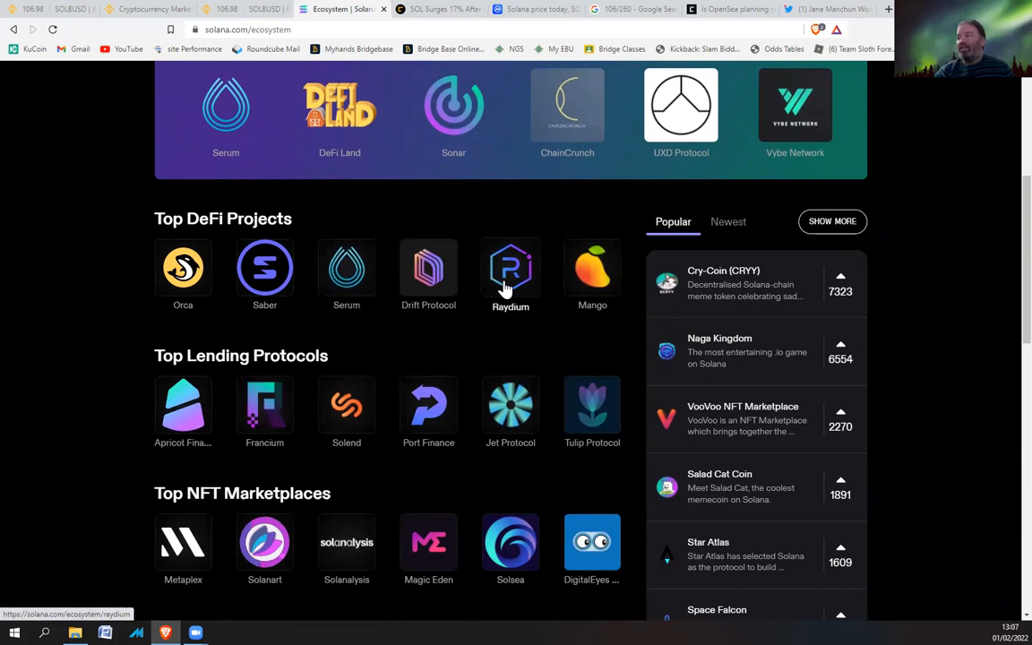
mouse_move(265, 412)
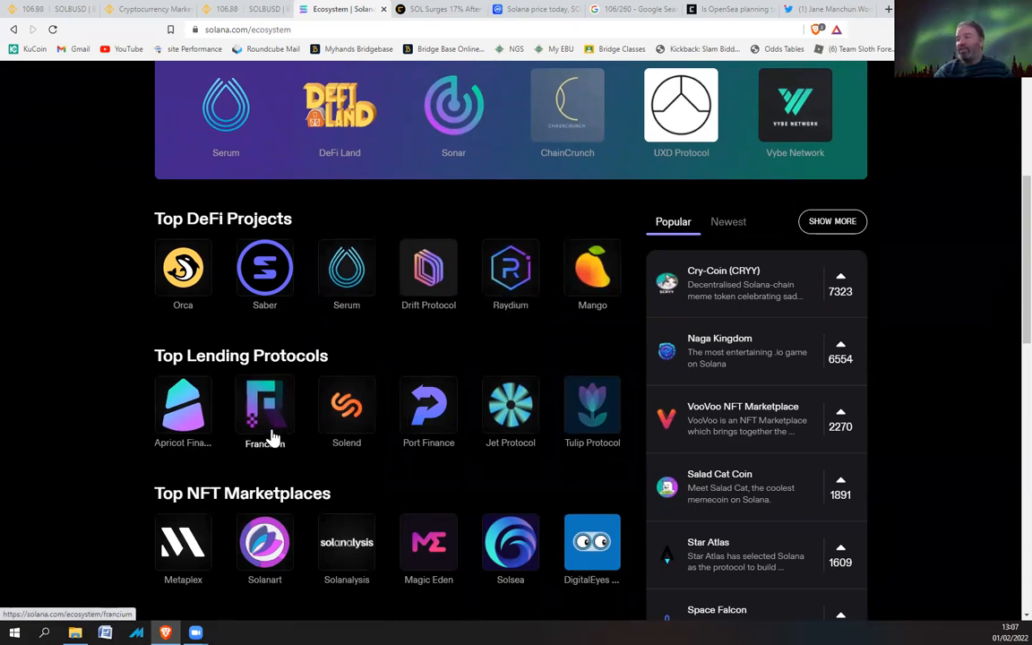
mouse_move(264, 405)
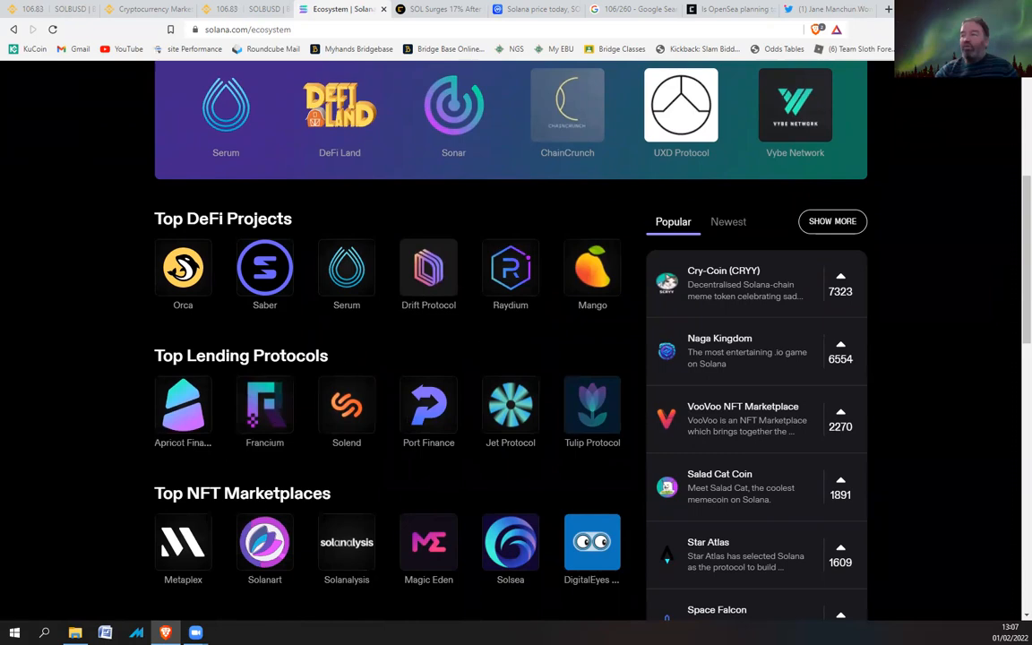